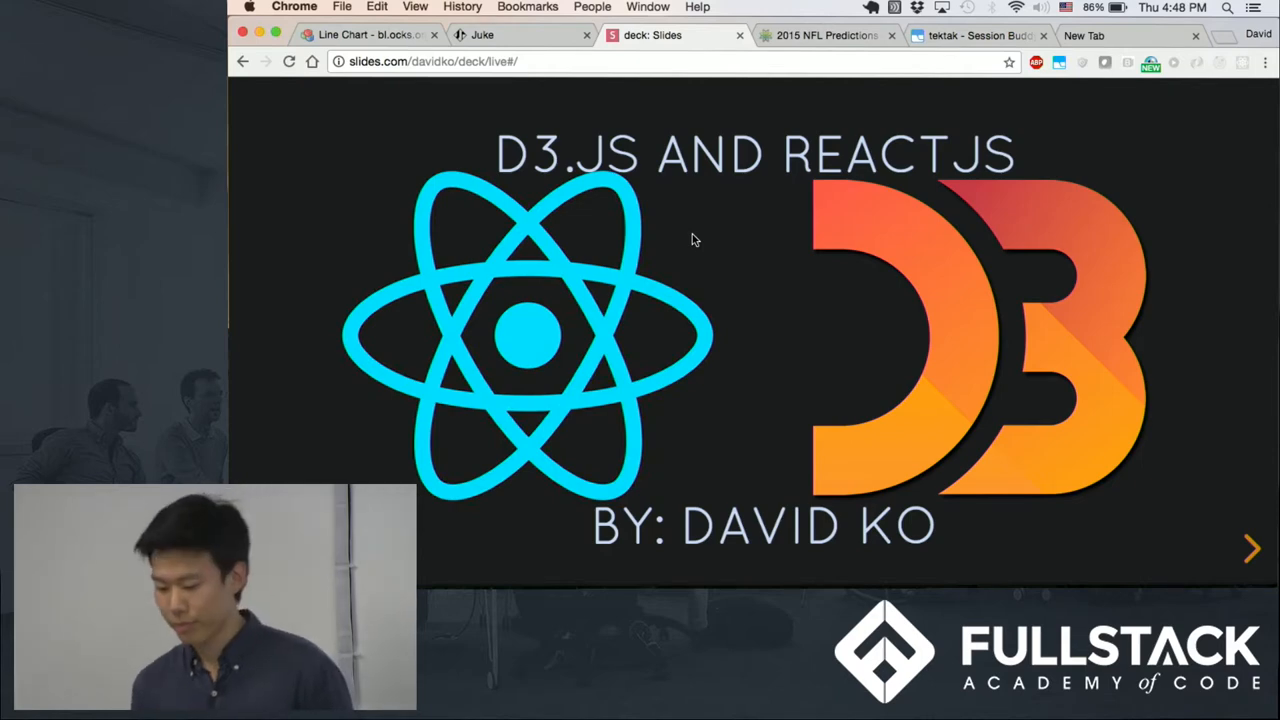
Advance from the title slide to the 'What is D3.js' slide.
{"action": "left_click", "coordinate": [1252, 548]}
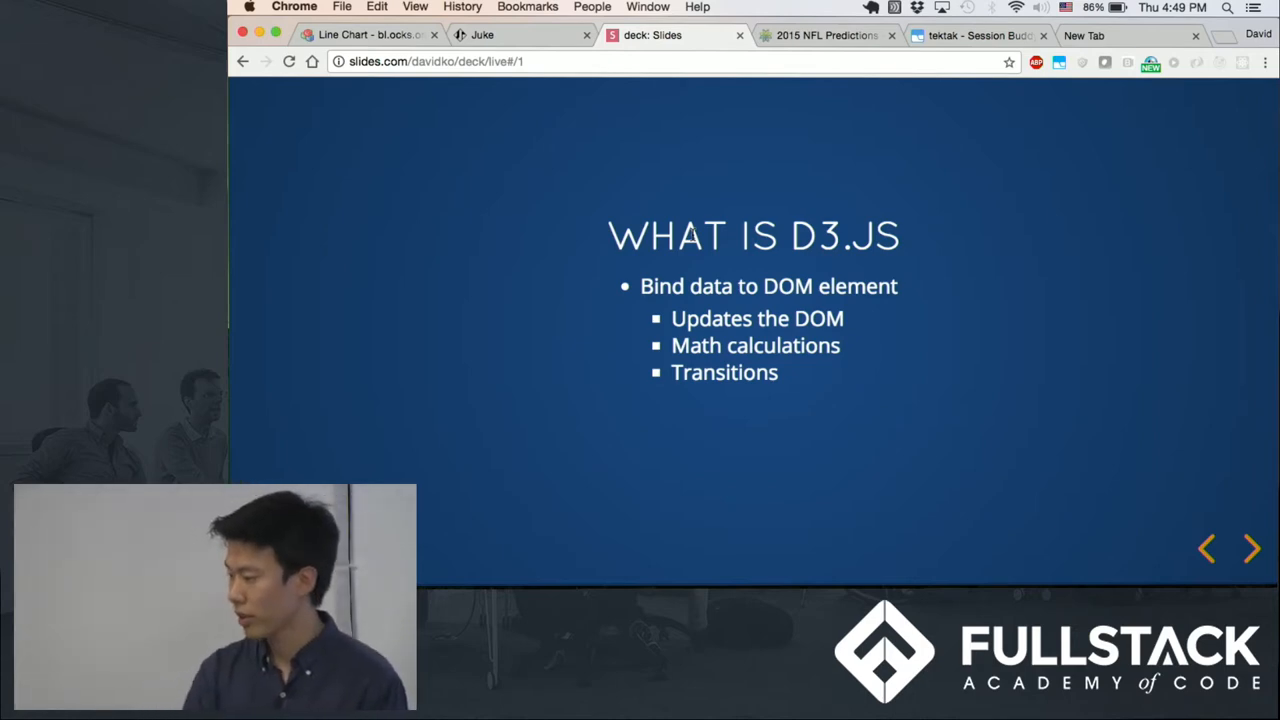
Advance to the third slide, titled 'Why D3.js?'.
{"action": "left_click", "coordinate": [1252, 548]}
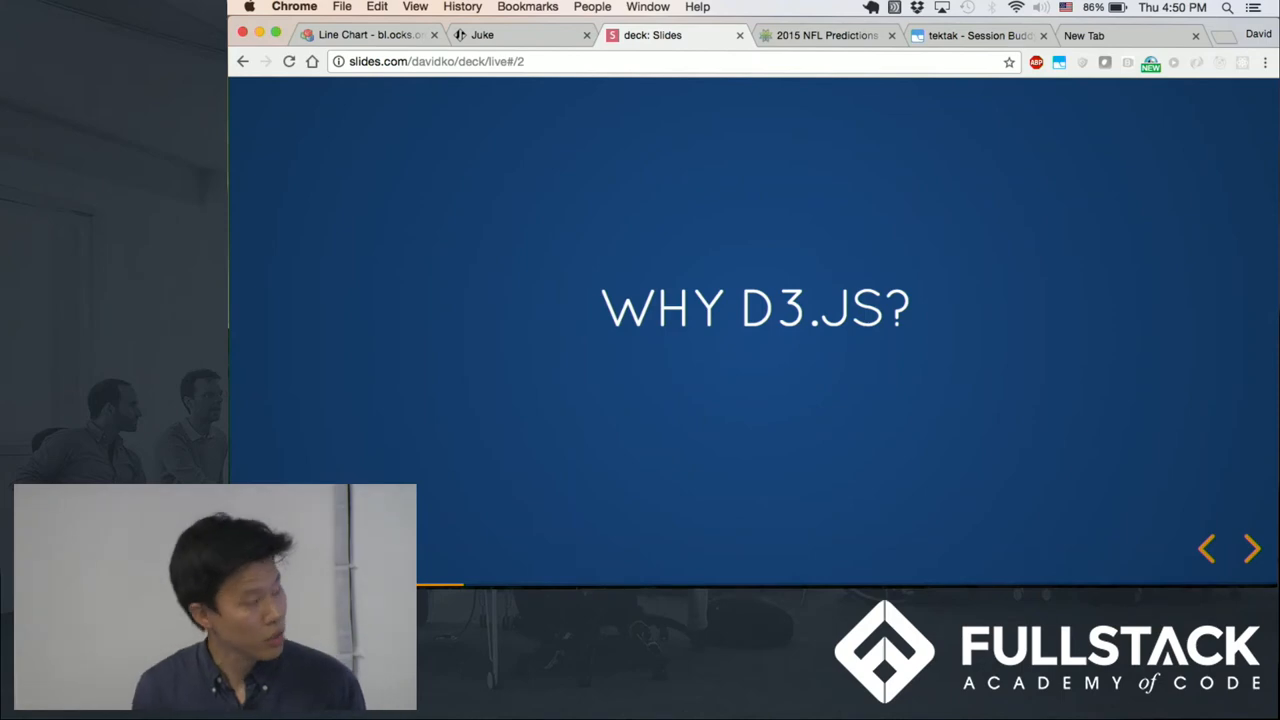
Advance to the 'How?' slide explaining SVG, G, PATH and RECT elements.
{"action": "left_click", "coordinate": [1252, 548]}
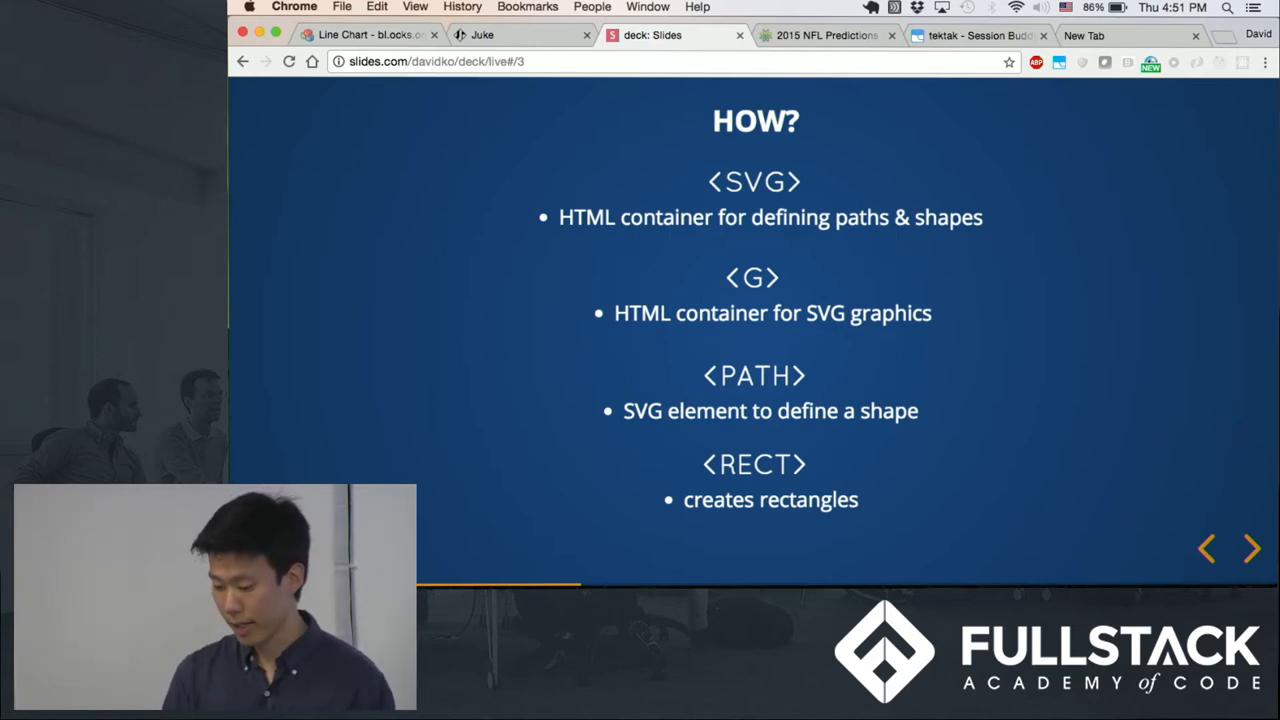
Reach the d3.scale, d3.axis, d3.line slide after briefly peeking at the D3.js + ReactJS slide.
{"action": "left_click", "coordinate": [1252, 548]}
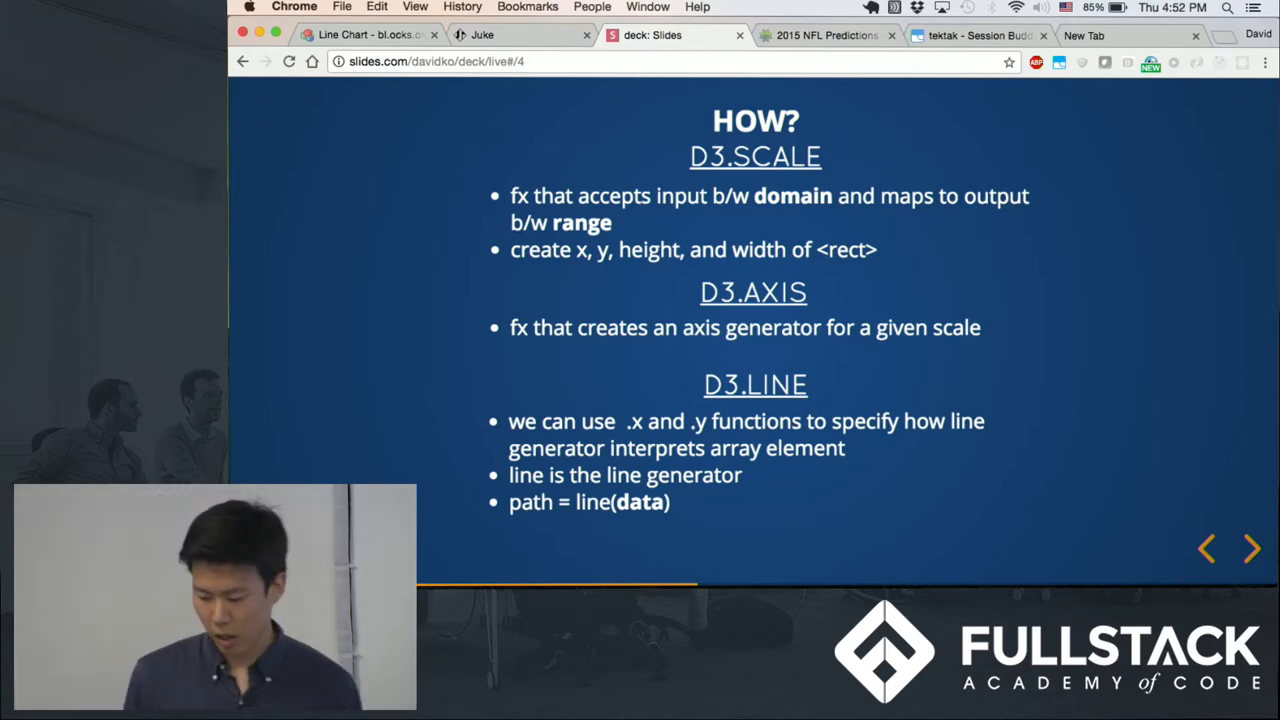
{"action": "left_click", "coordinate": [1252, 548]}
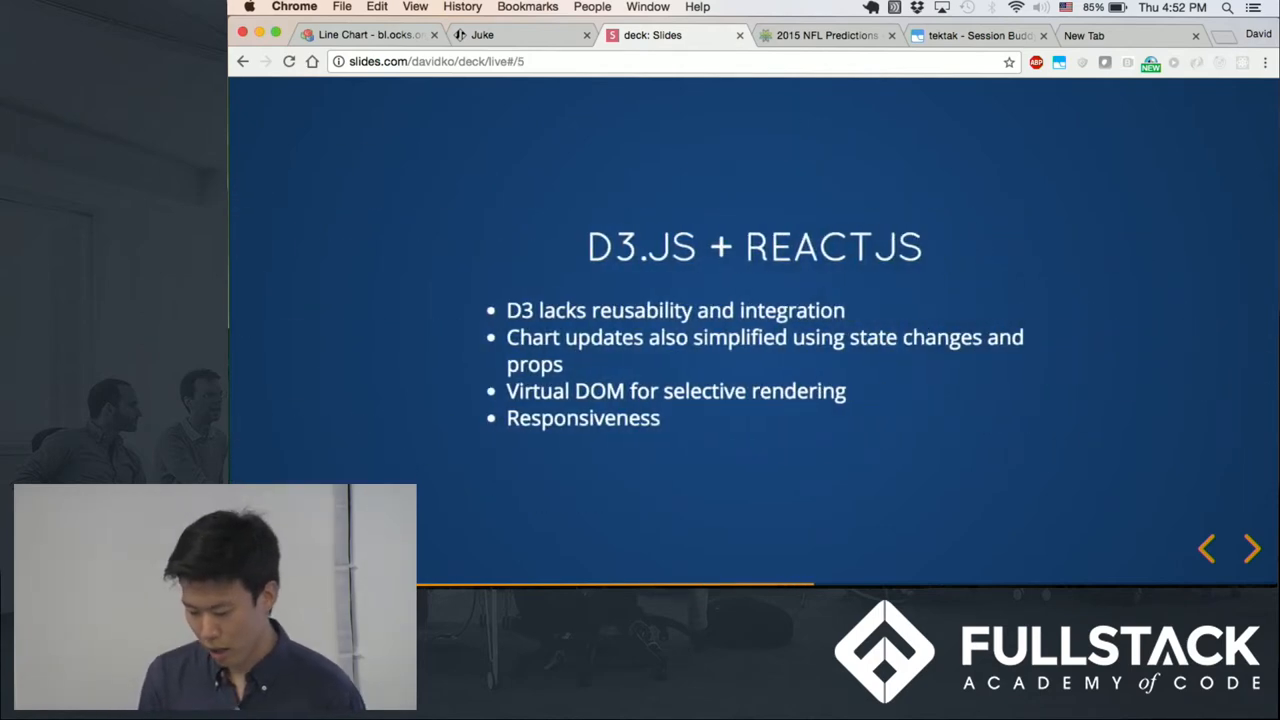
{"action": "left_click", "coordinate": [1206, 548]}
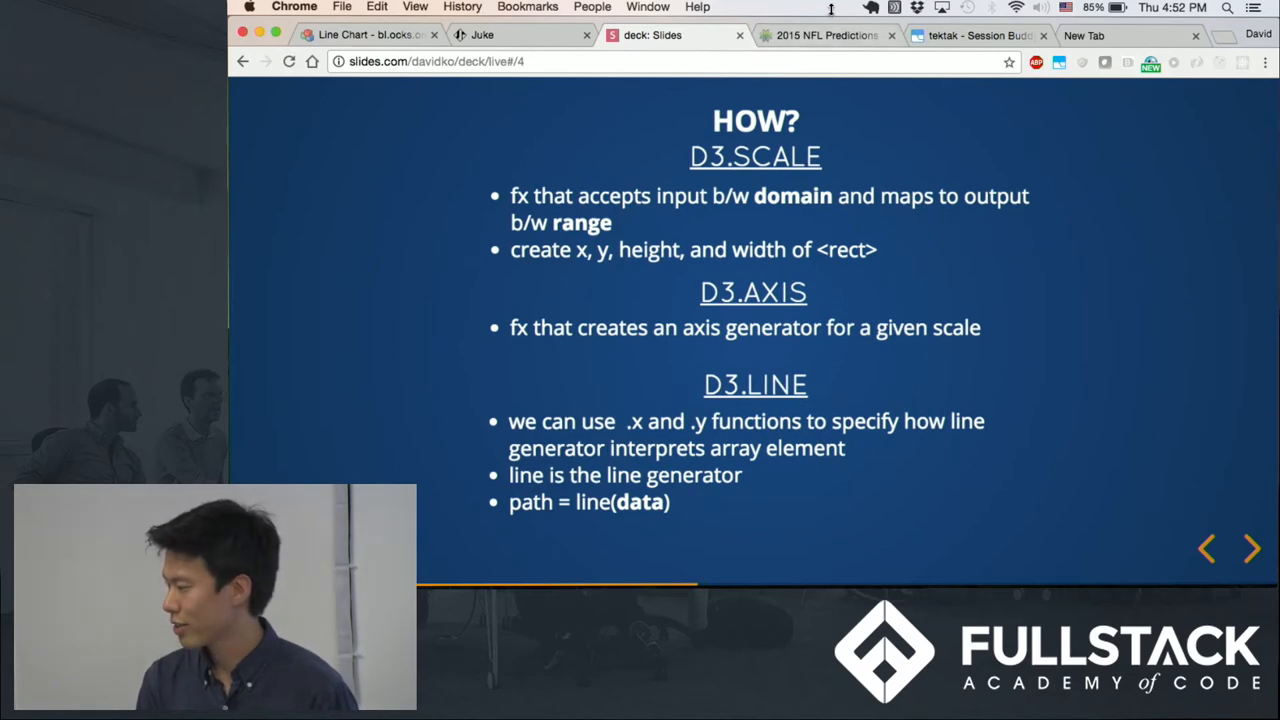
Switch to the Bright Point 2015 NFL Predictions page and scroll its 17-week grid.
{"action": "left_click", "coordinate": [820, 35]}
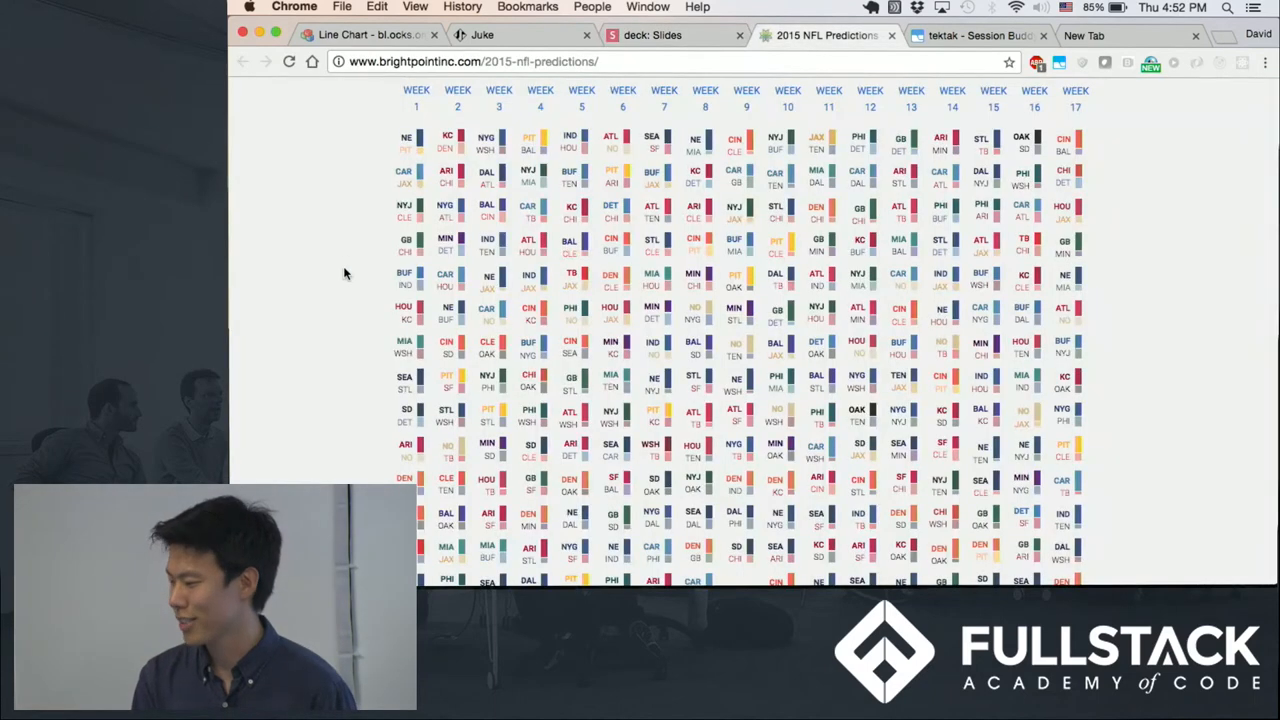
{"action": "scroll", "scroll_direction": "down", "scroll_amount": 3}
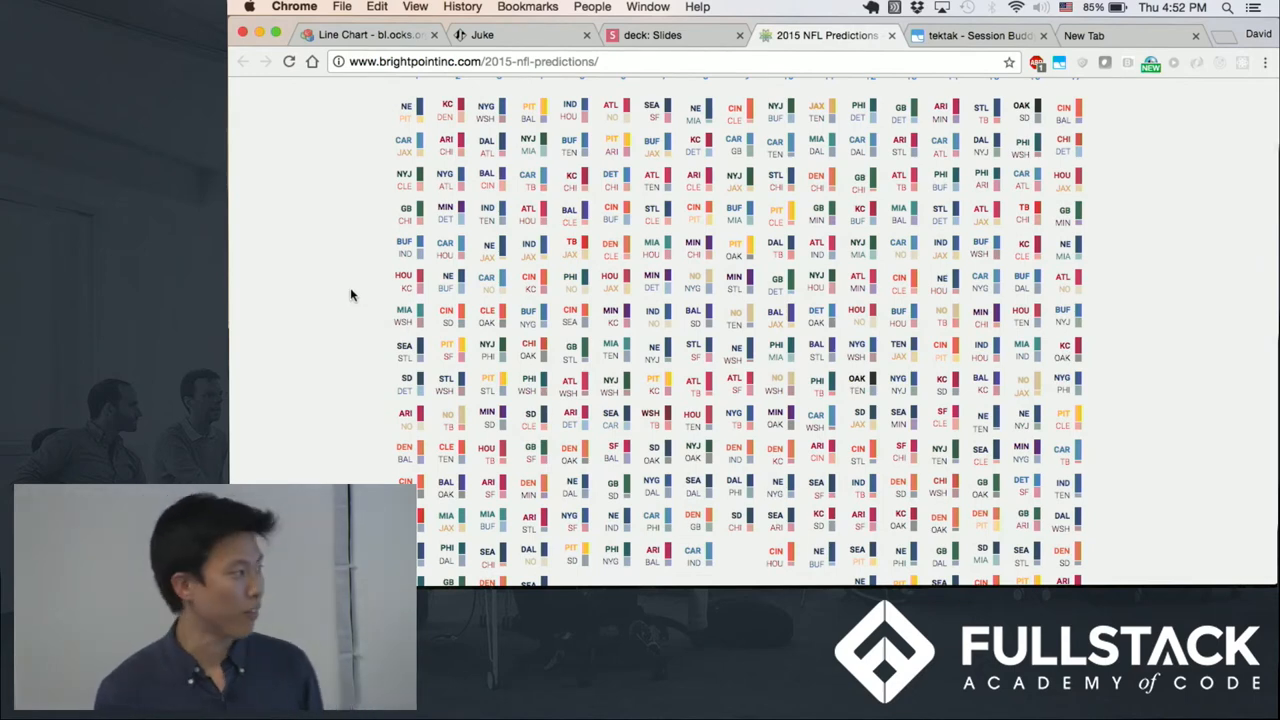
{"action": "mouse_move", "coordinate": [388, 260]}
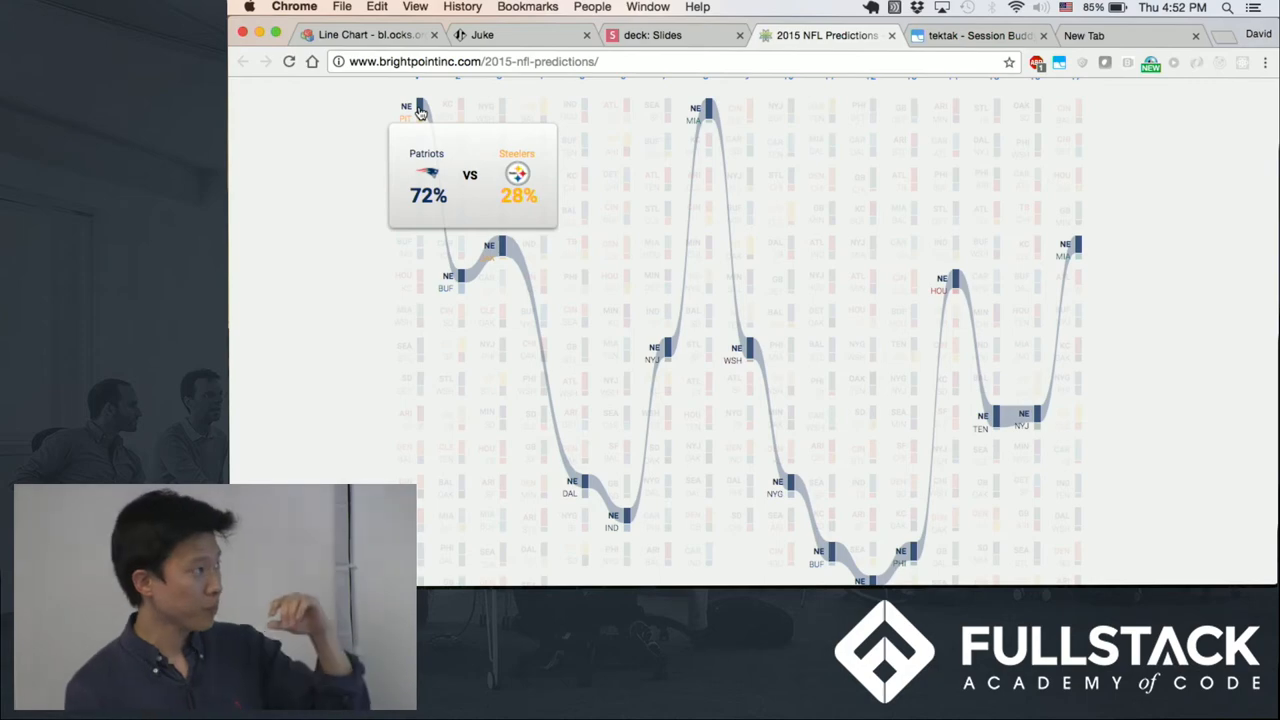
{"action": "mouse_move", "coordinate": [452, 148]}
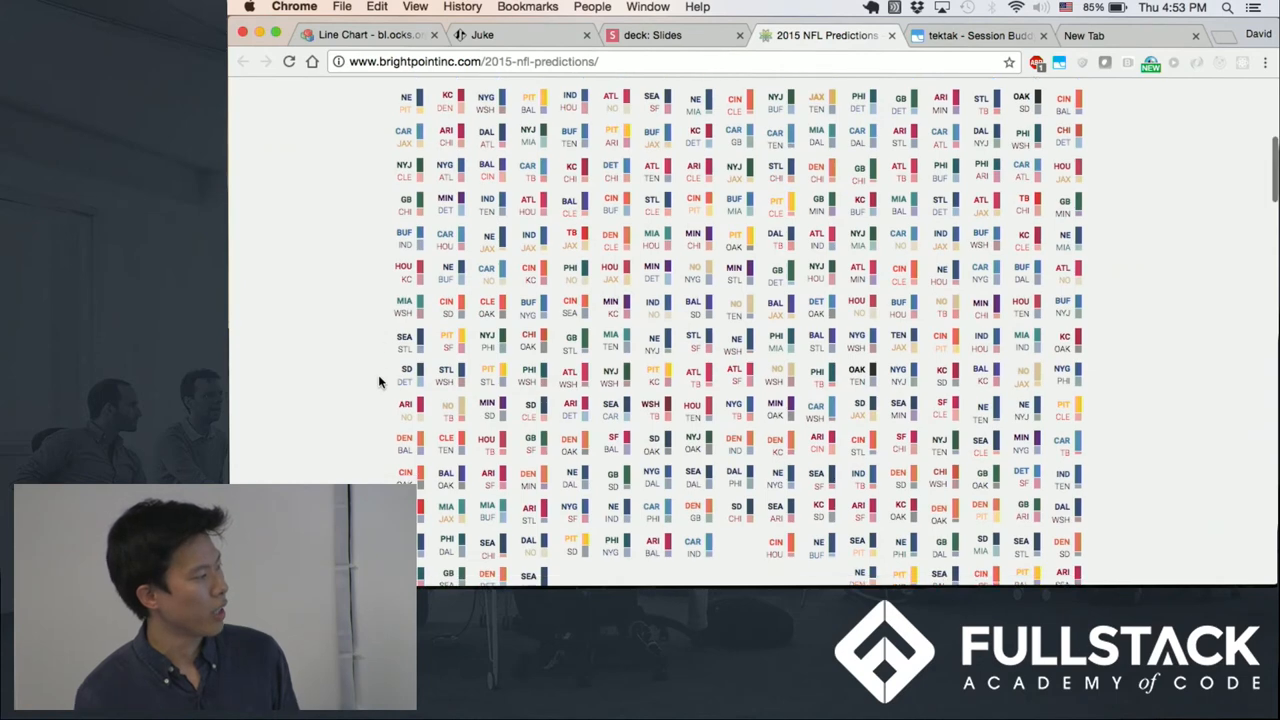
{"action": "mouse_move", "coordinate": [375, 238]}
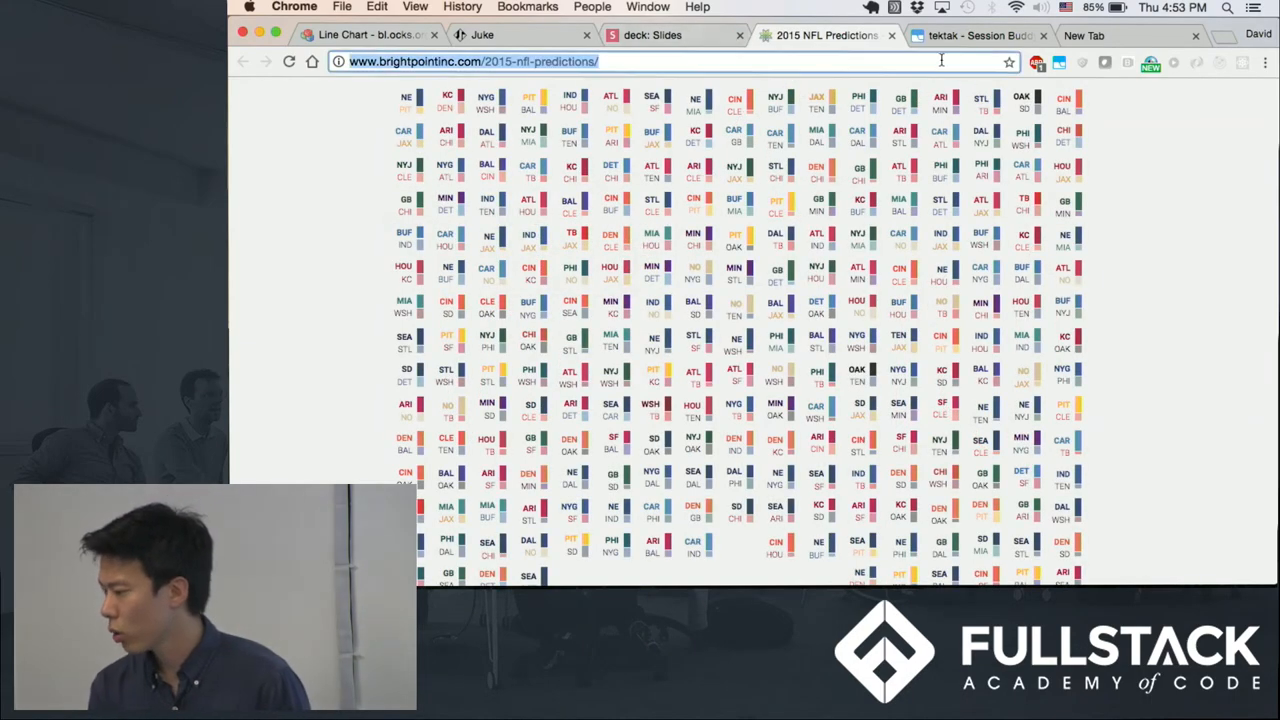
Switch to the bl.ocks.org Line Chart example and scroll down to its index.html code.
{"action": "left_click", "coordinate": [367, 34]}
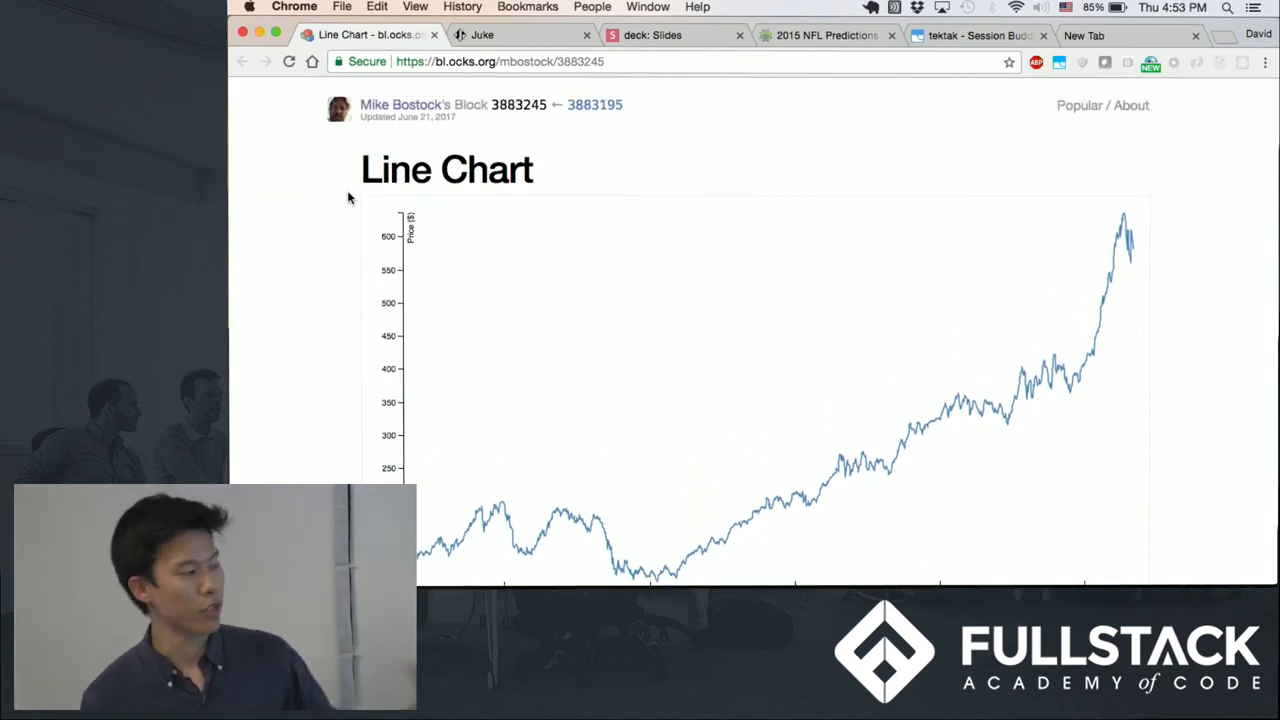
{"action": "scroll", "scroll_direction": "down", "scroll_amount": 3}
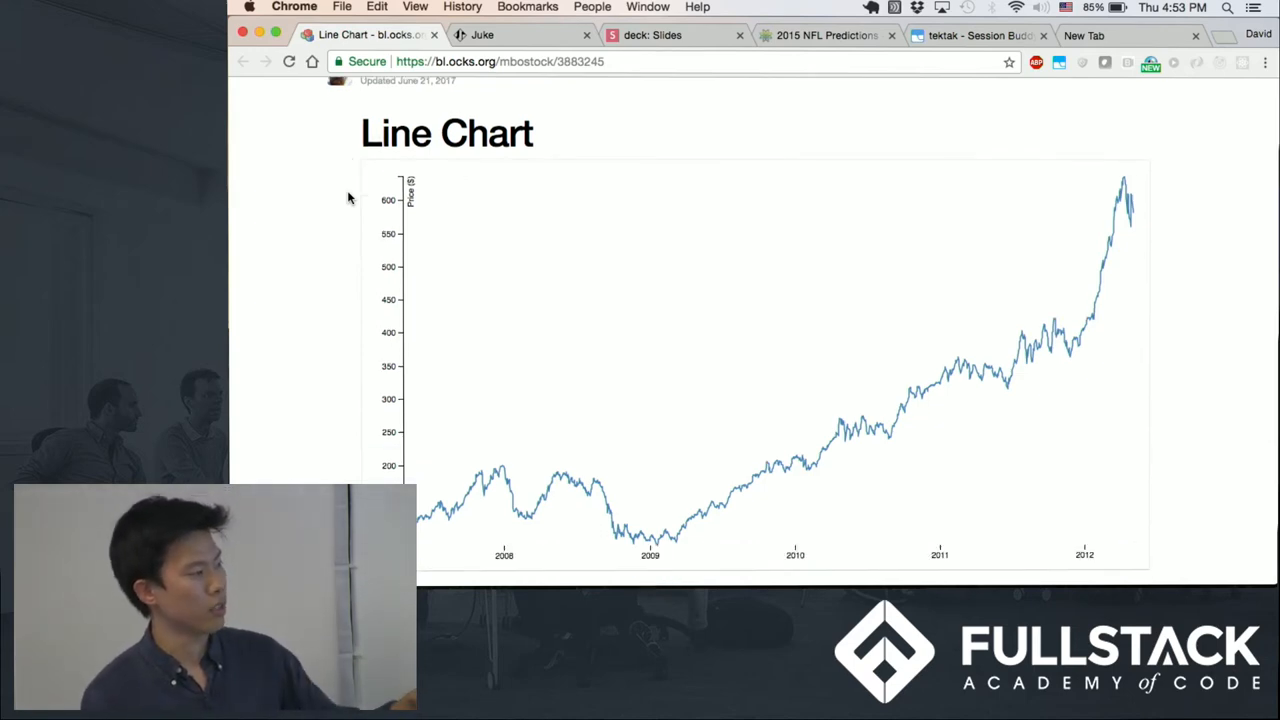
{"action": "scroll", "scroll_direction": "down", "scroll_amount": 3}
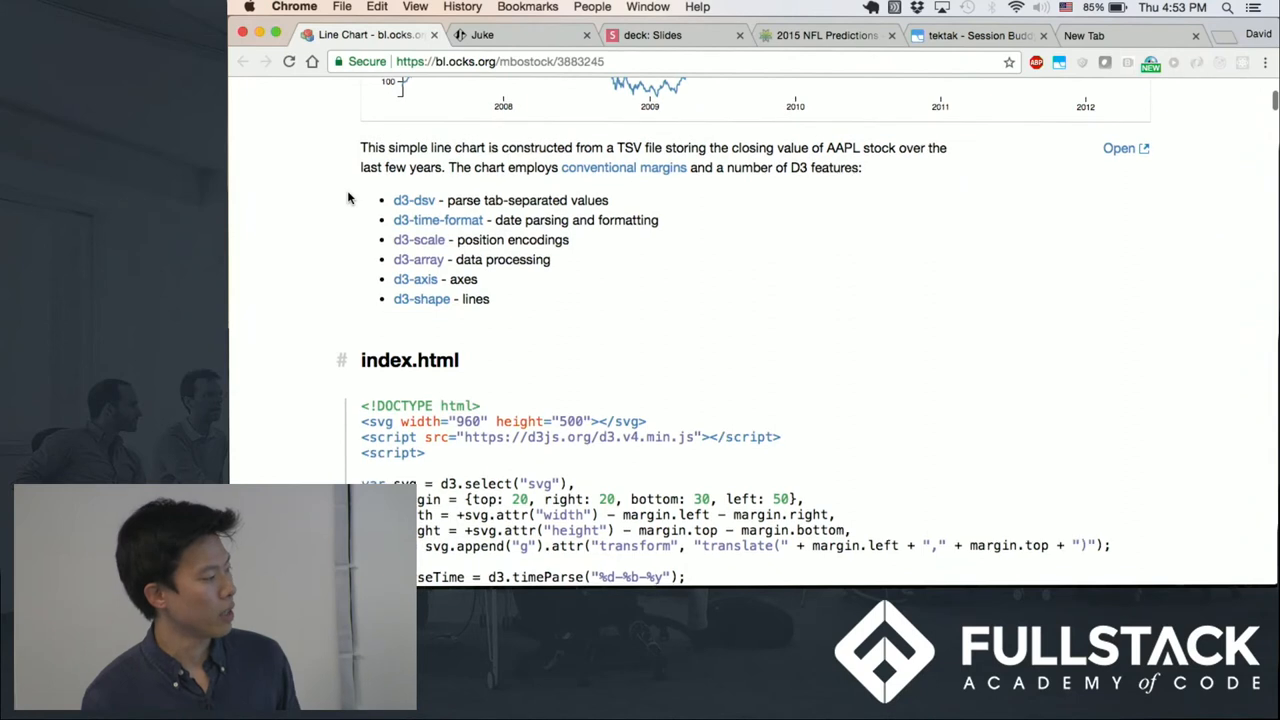
{"action": "scroll", "scroll_direction": "down", "scroll_amount": 3}
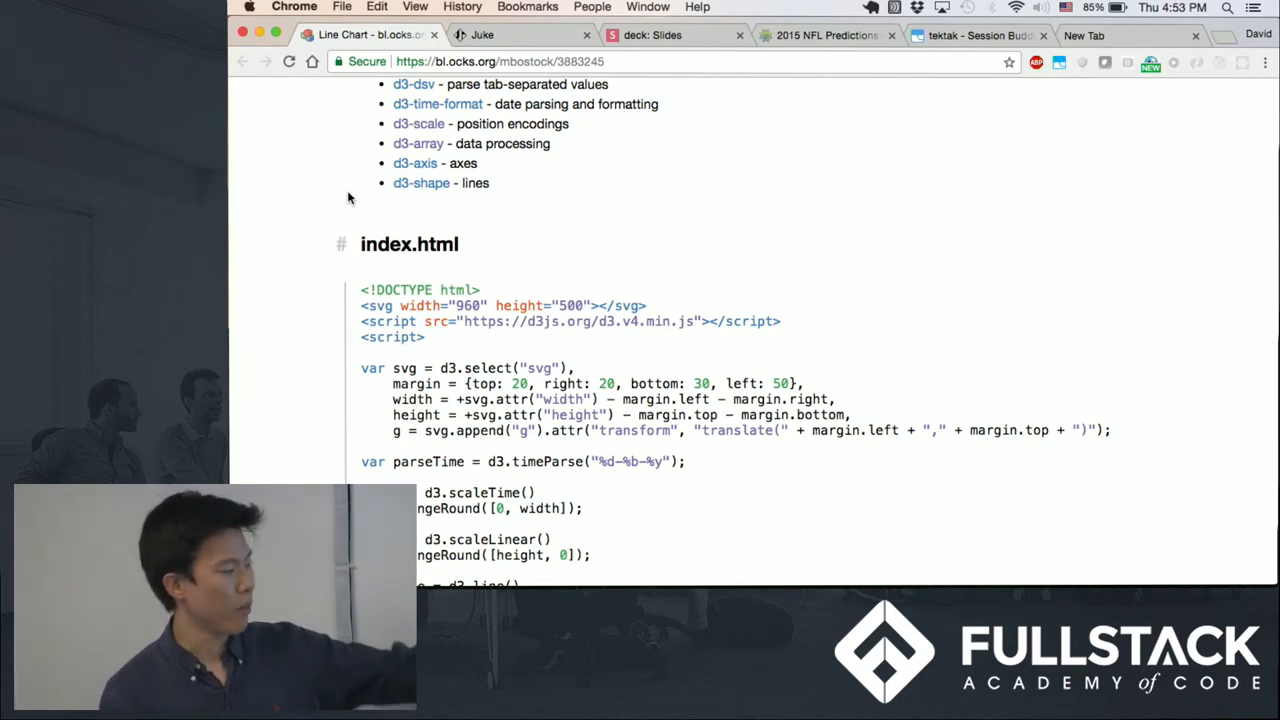
{"action": "scroll", "scroll_direction": "down", "scroll_amount": 3}
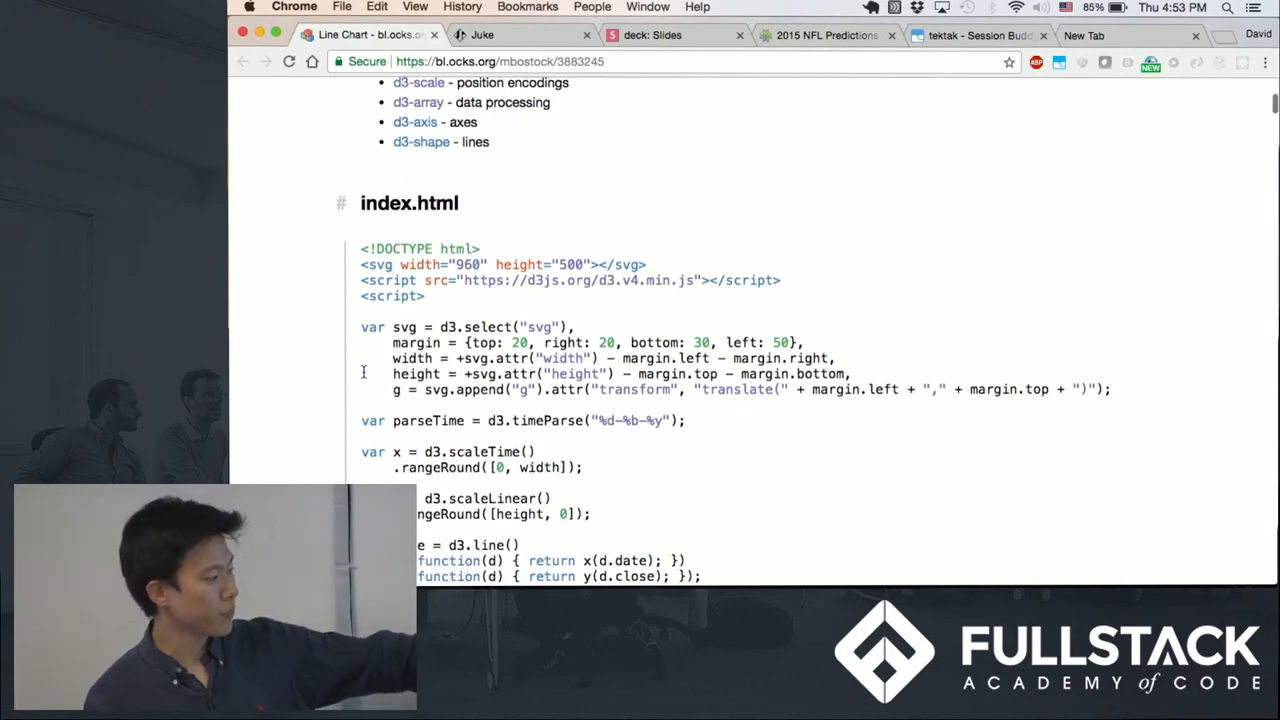
{"action": "scroll", "scroll_direction": "down", "scroll_amount": 3}
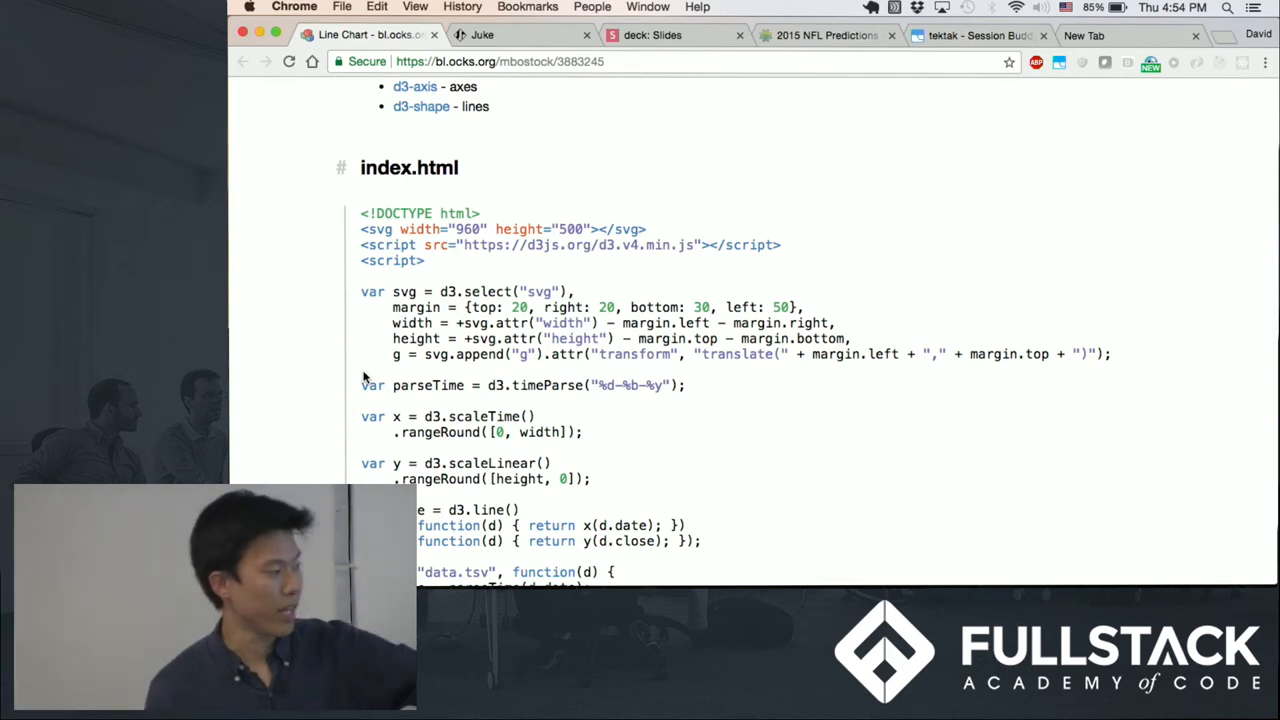
{"action": "mouse_move", "coordinate": [364, 431]}
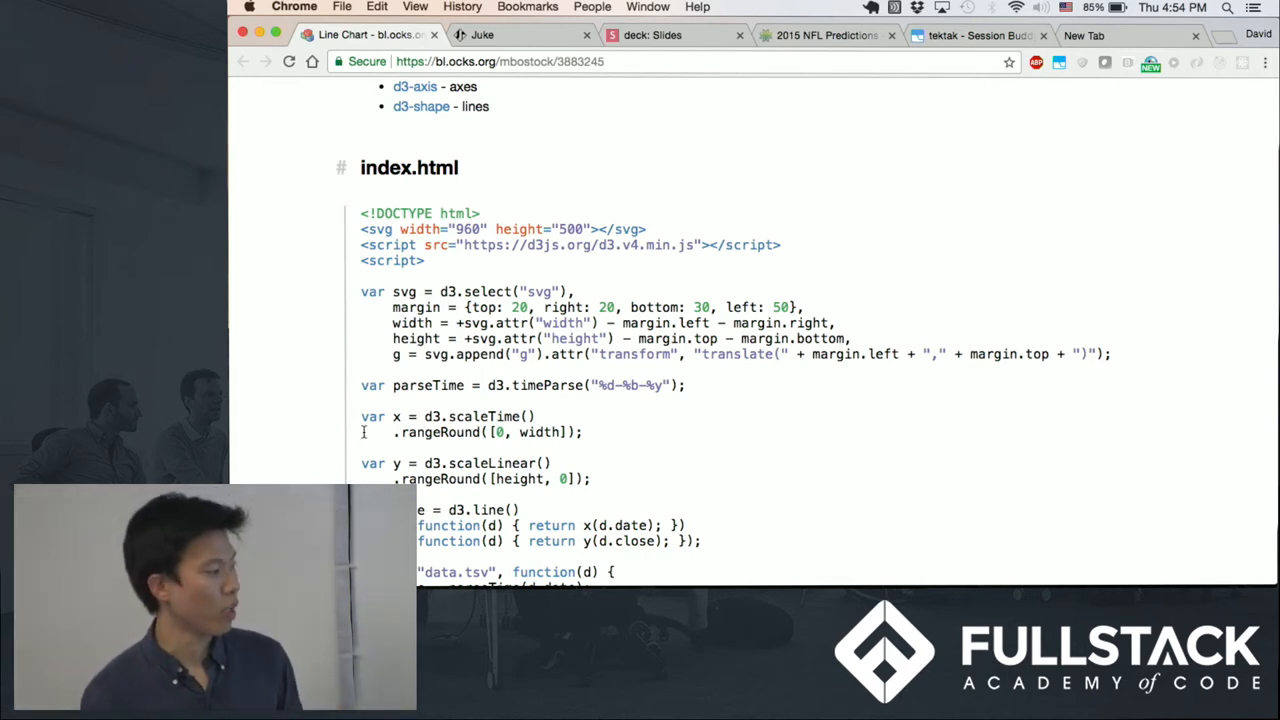
{"action": "scroll", "scroll_direction": "down", "scroll_amount": 3}
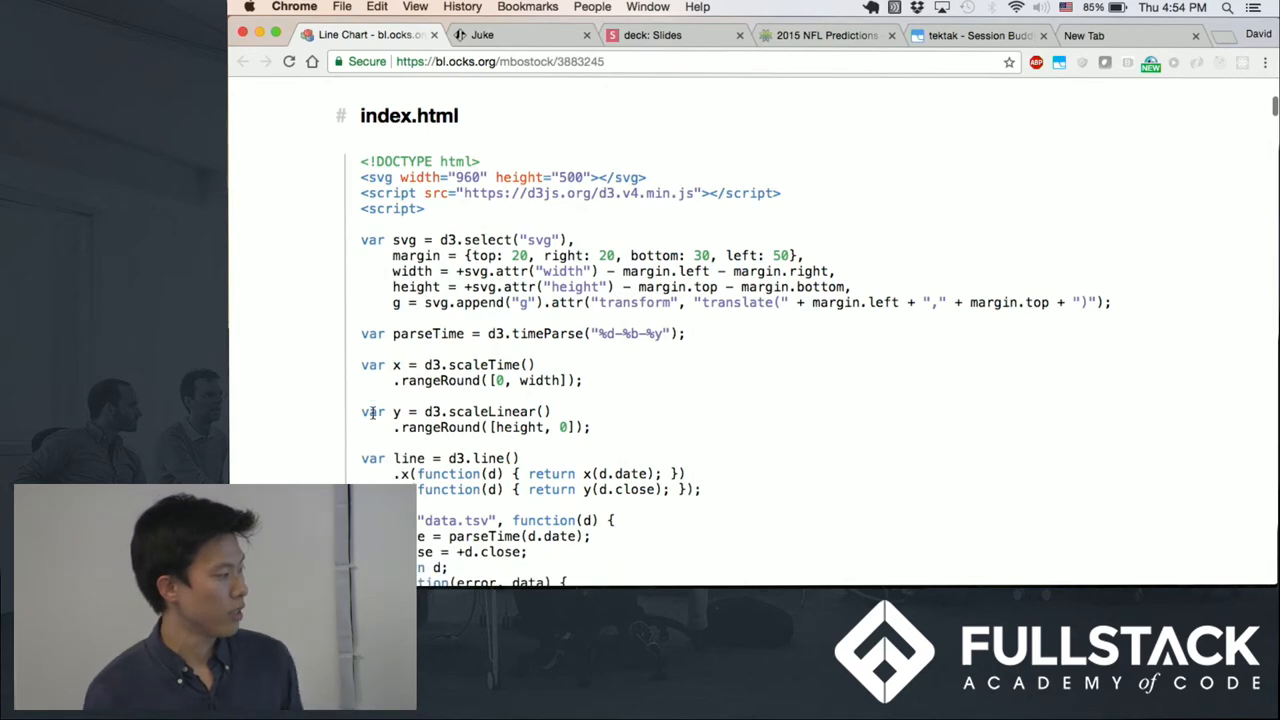
{"action": "scroll", "scroll_direction": "down", "scroll_amount": 3}
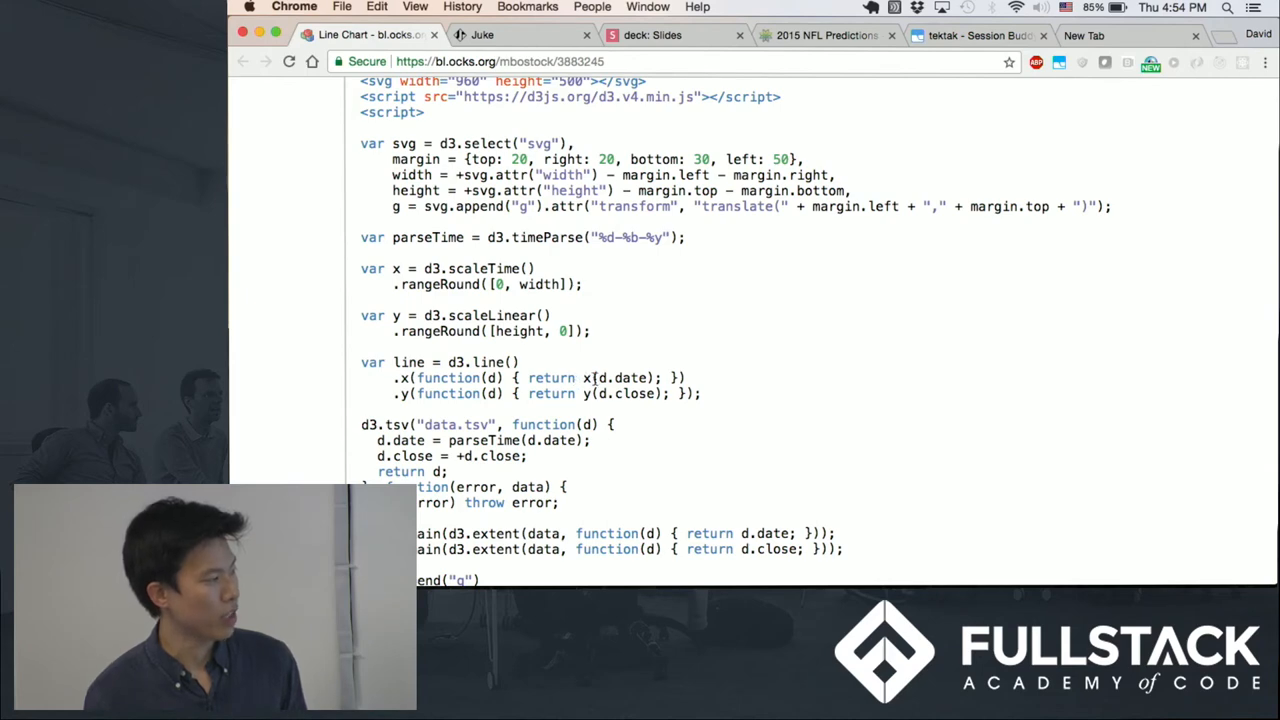
Highlight d.date in the line's x function and scroll through the rest of the code.
{"action": "double_click", "coordinate": [623, 378]}
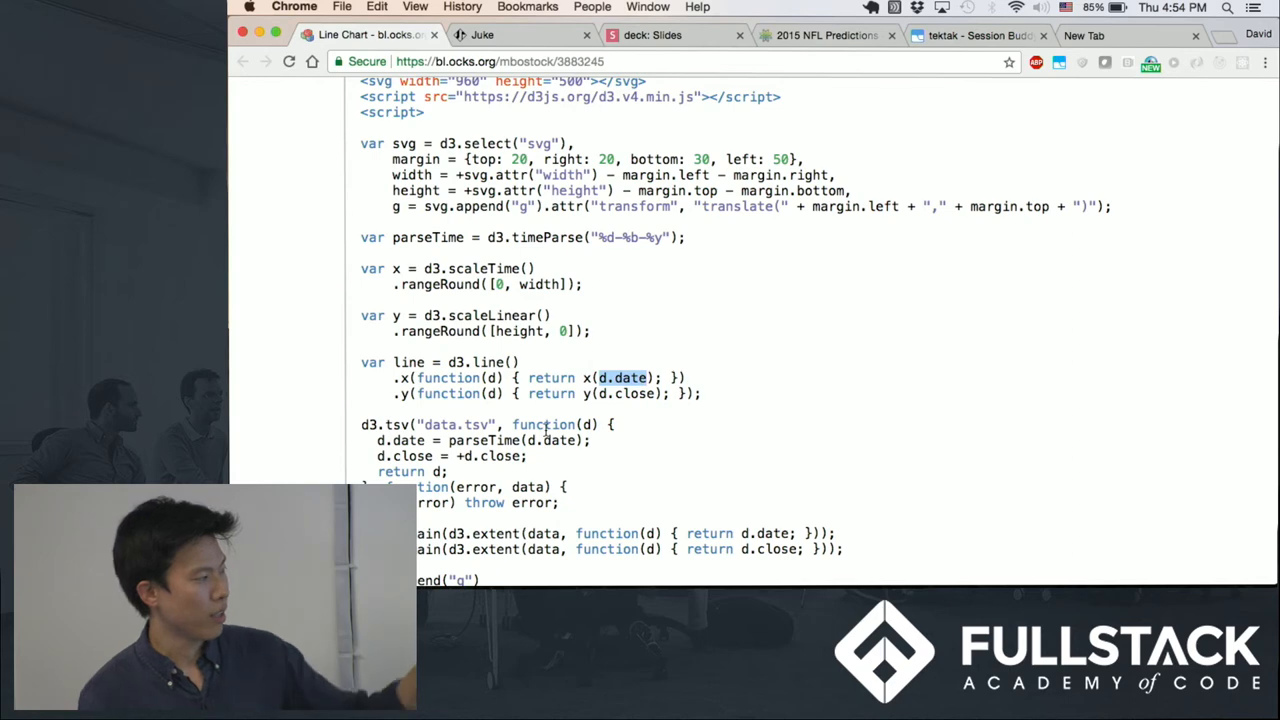
{"action": "scroll", "scroll_direction": "down", "scroll_amount": 3}
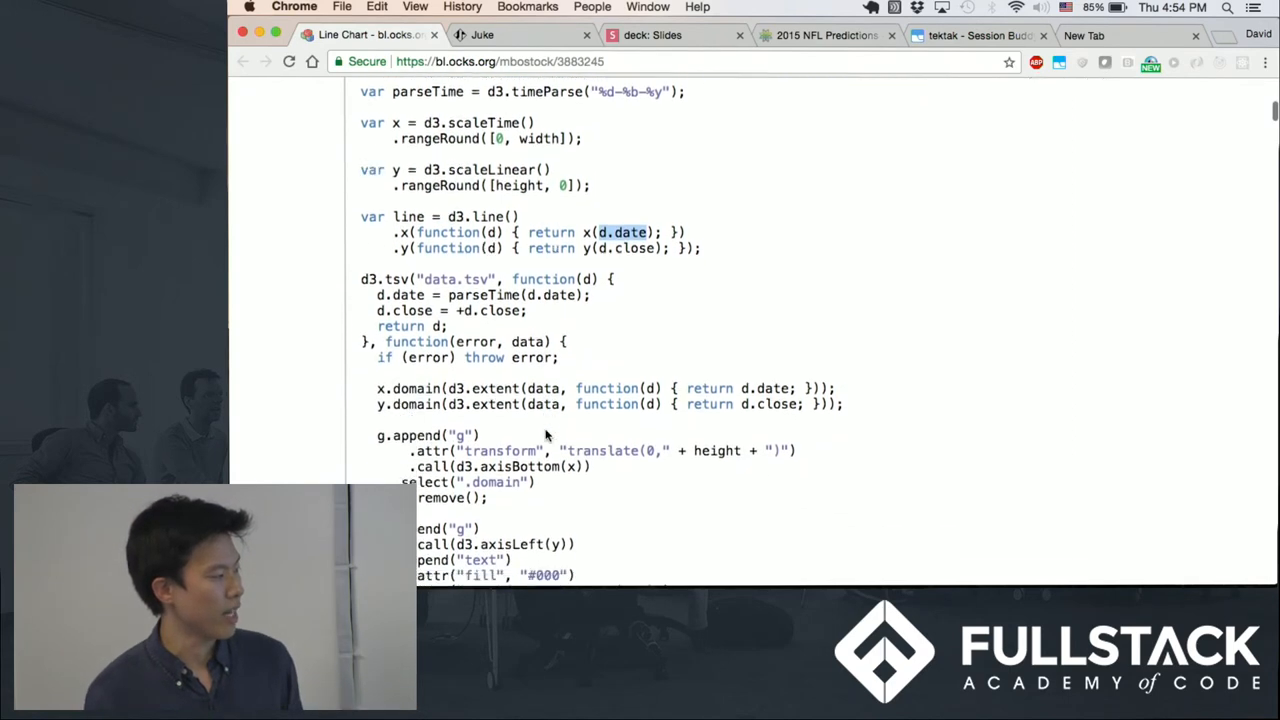
{"action": "scroll", "scroll_direction": "down", "scroll_amount": 3}
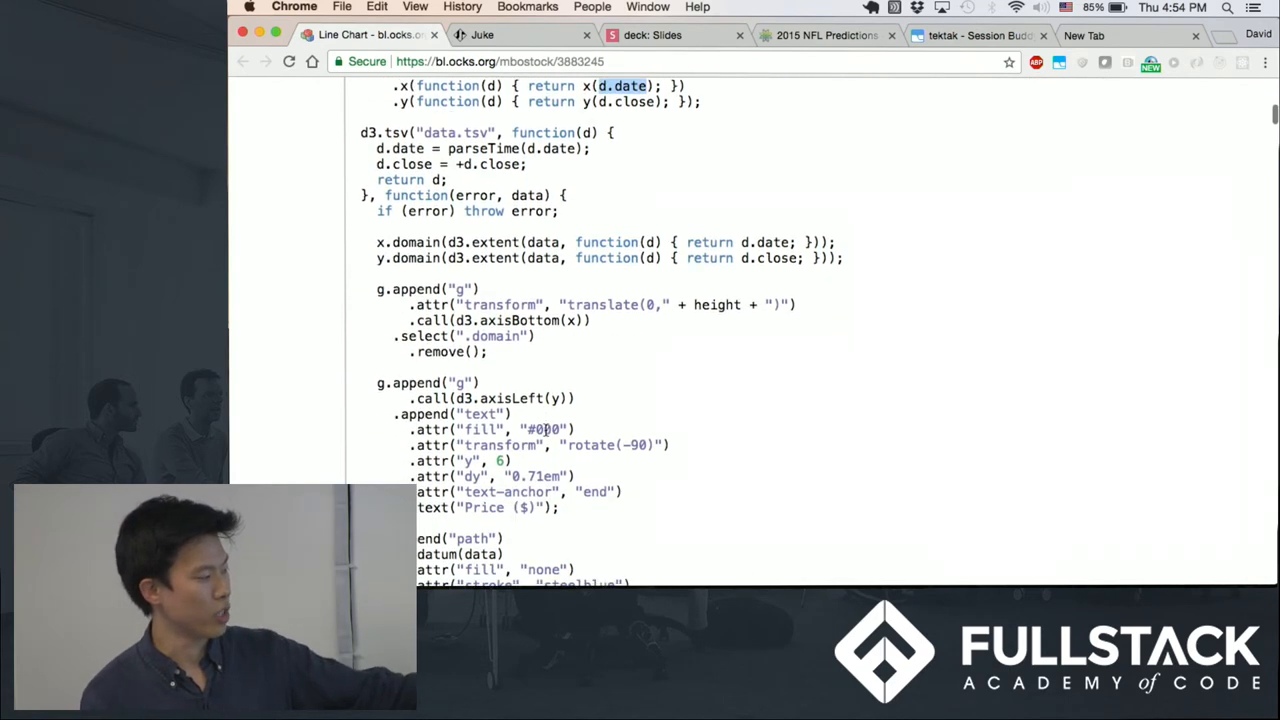
{"action": "scroll", "scroll_direction": "down", "scroll_amount": 3}
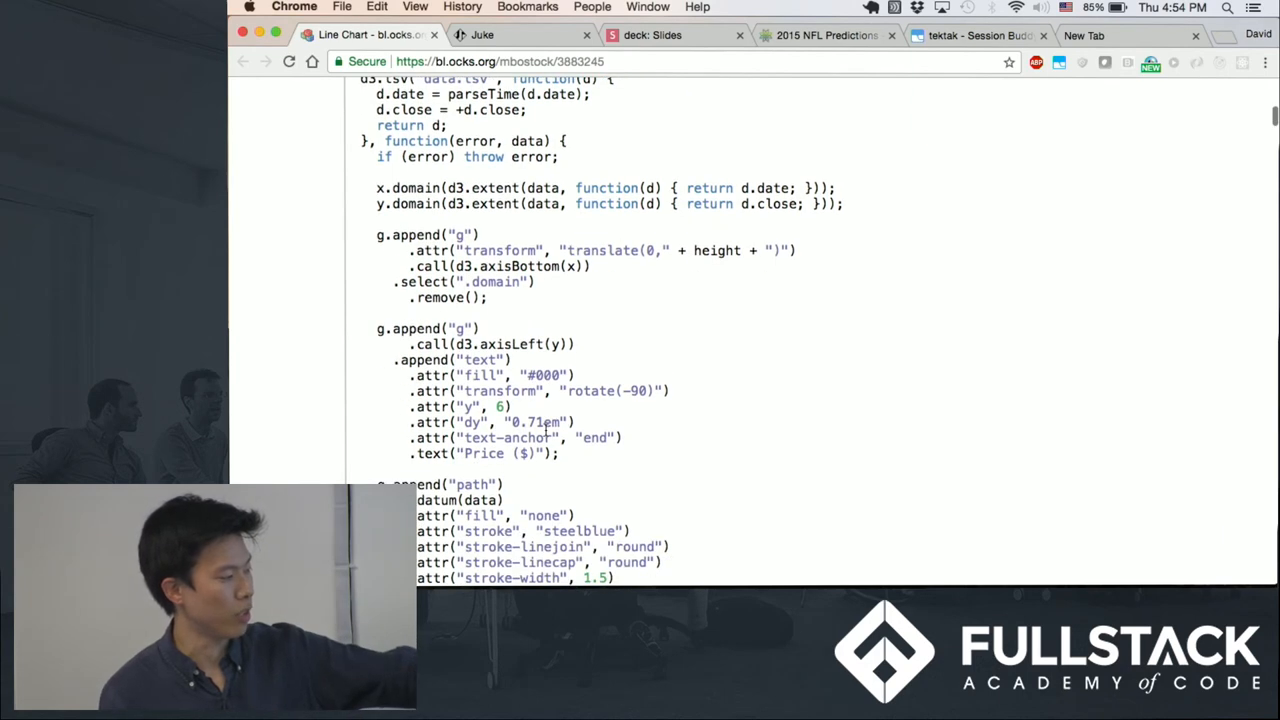
{"action": "scroll", "scroll_direction": "down", "scroll_amount": 3}
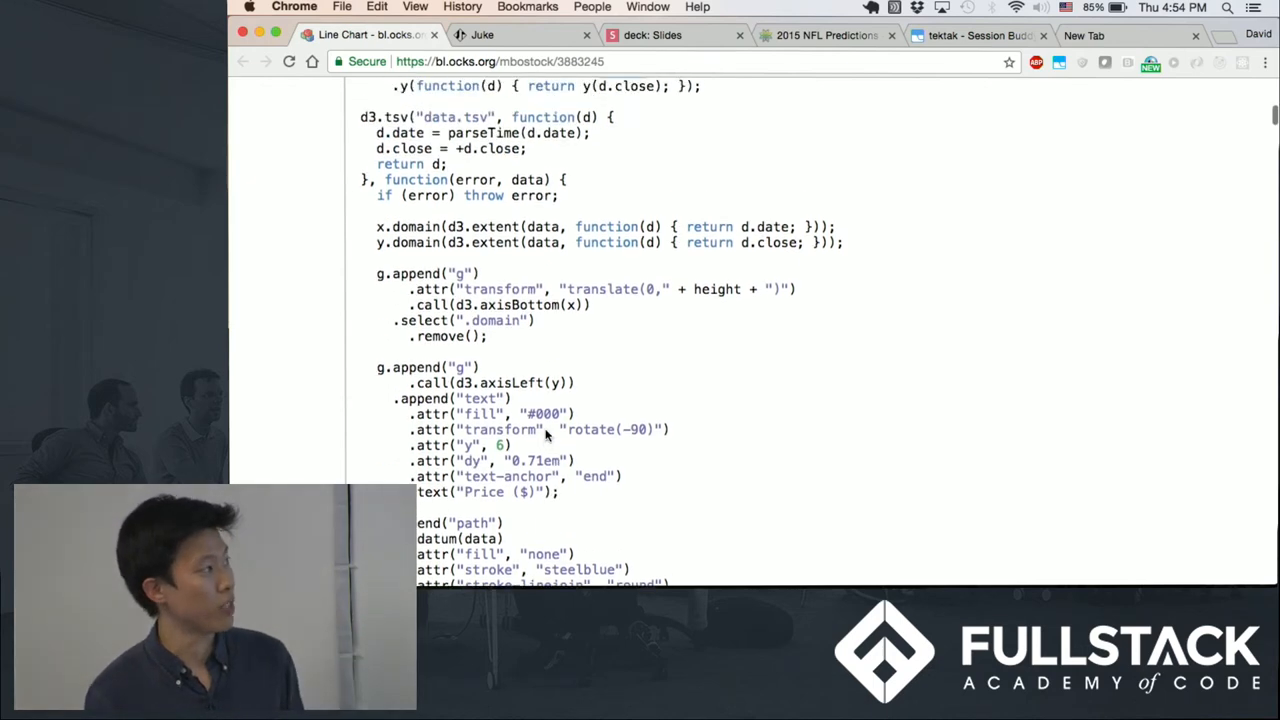
{"action": "scroll", "scroll_direction": "up", "scroll_amount": 3}
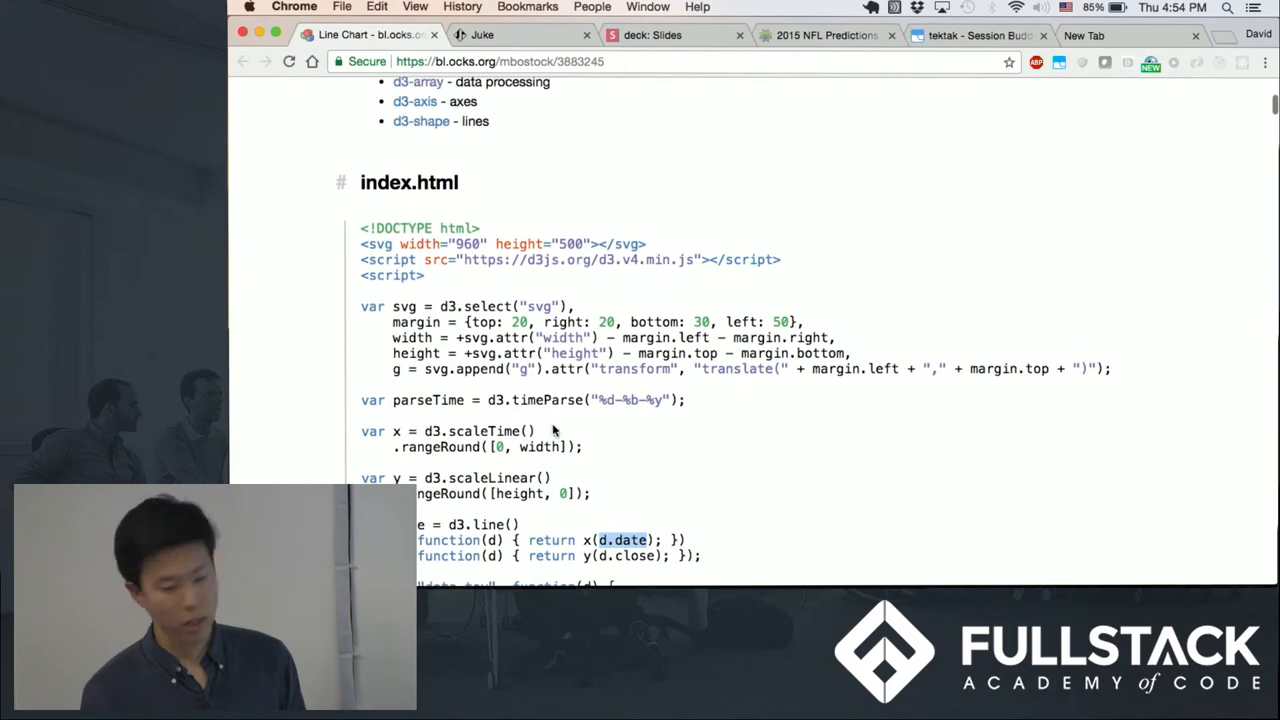
{"action": "mouse_move", "coordinate": [728, 78]}
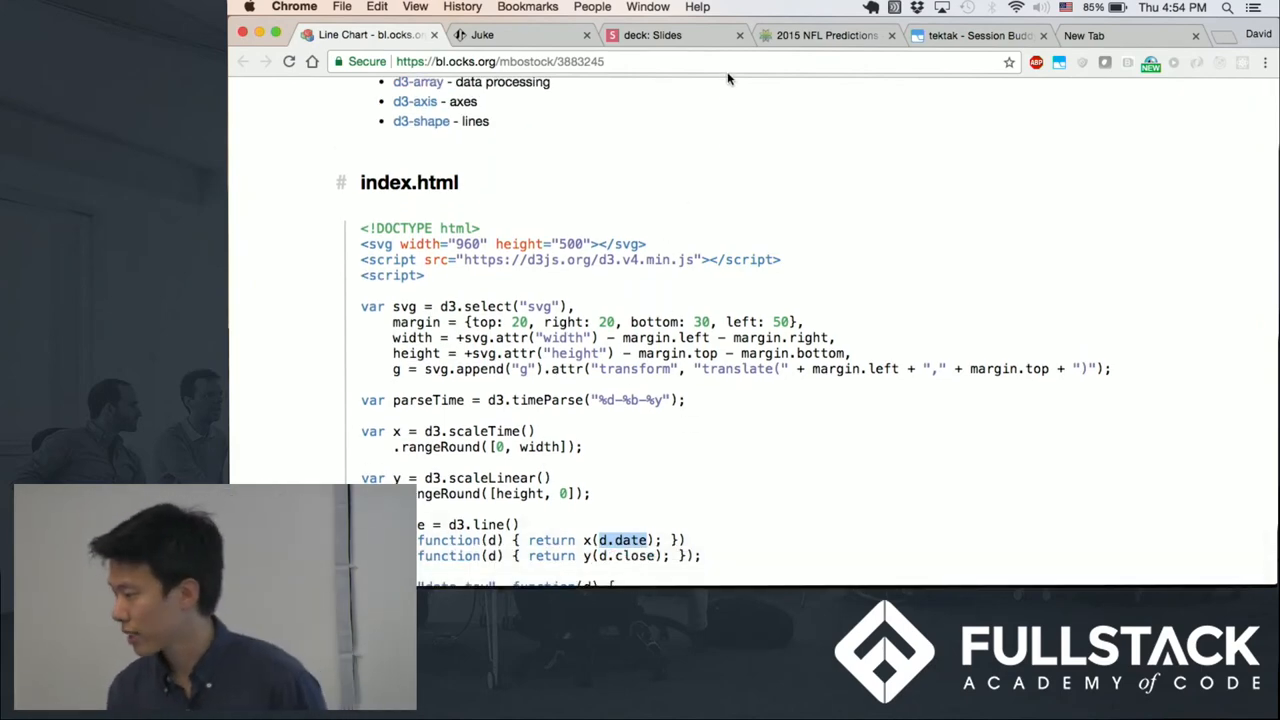
Return to the slide deck and advance past the React slides to 'Example: Analytics for JUKE app'.
{"action": "left_click", "coordinate": [652, 35]}
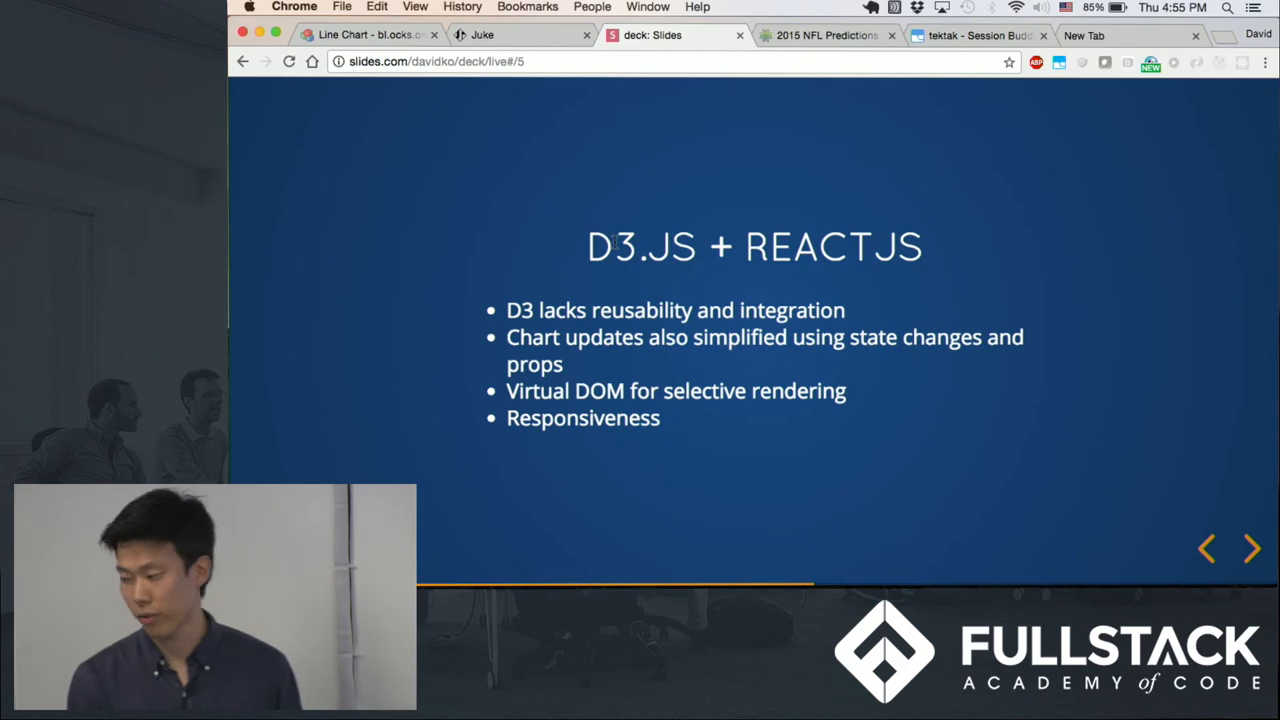
{"action": "left_click", "coordinate": [1252, 548]}
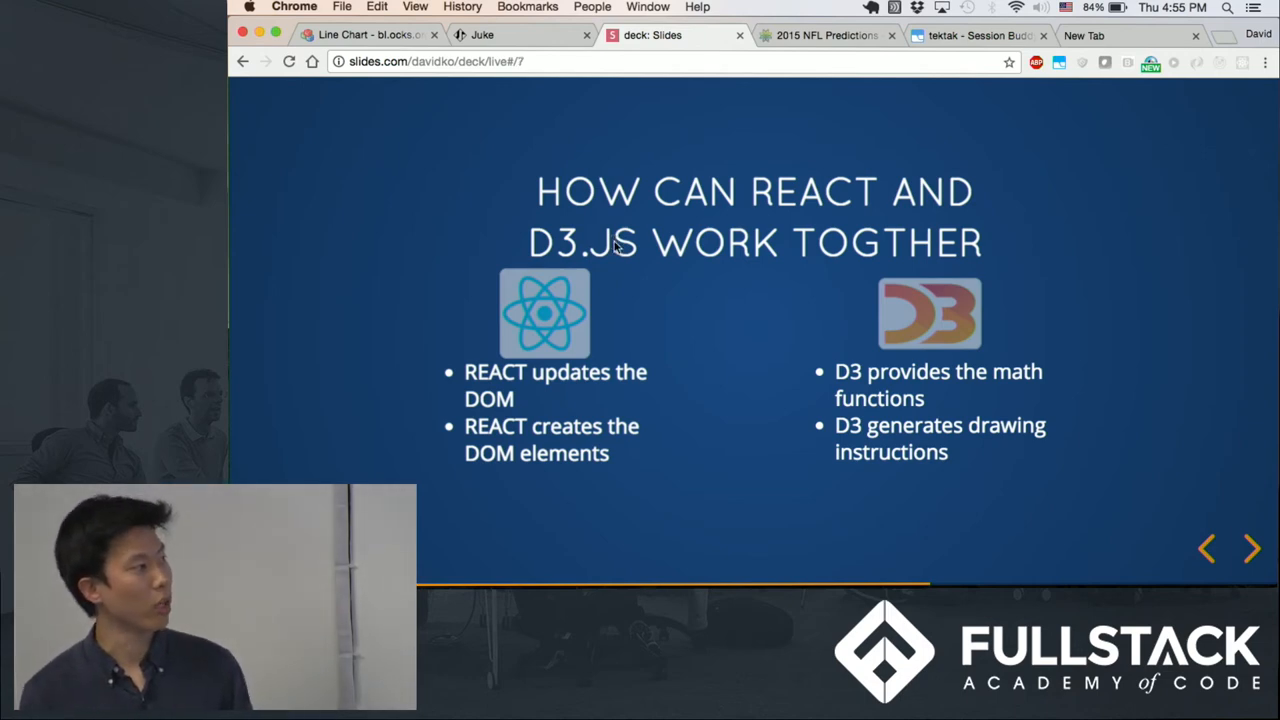
{"action": "left_click", "coordinate": [1252, 548]}
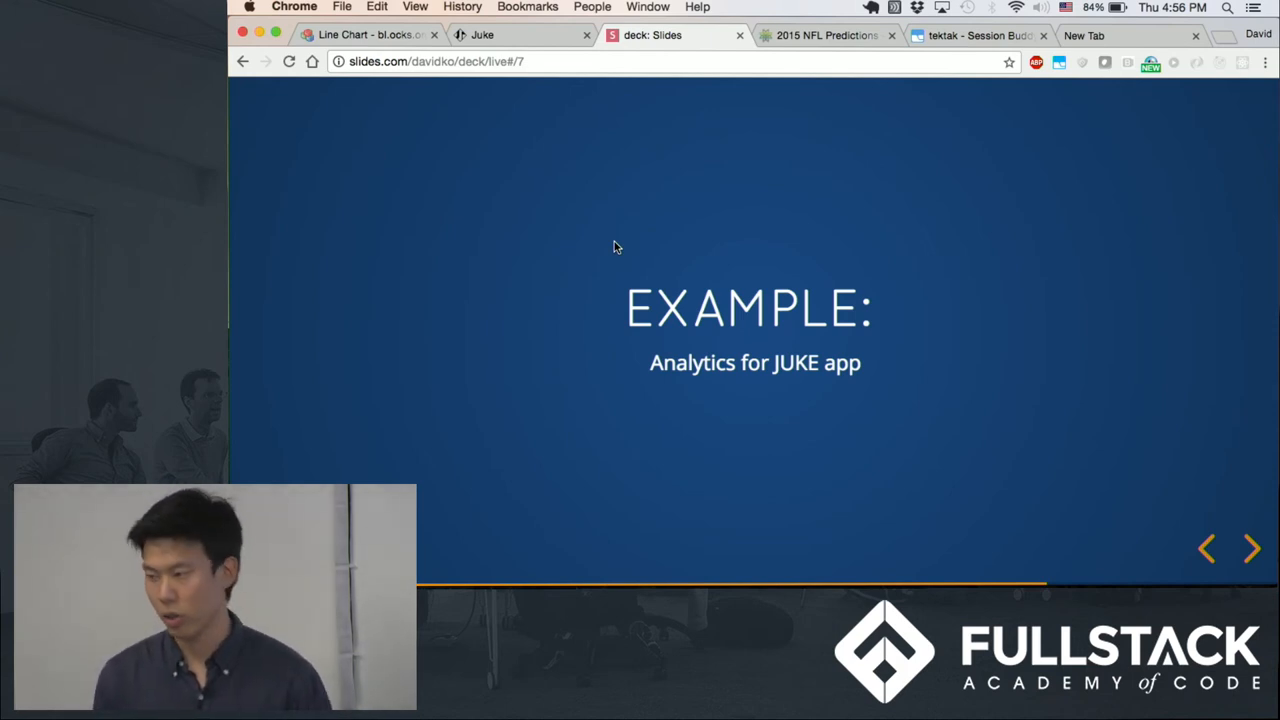
{"action": "mouse_move", "coordinate": [502, 79]}
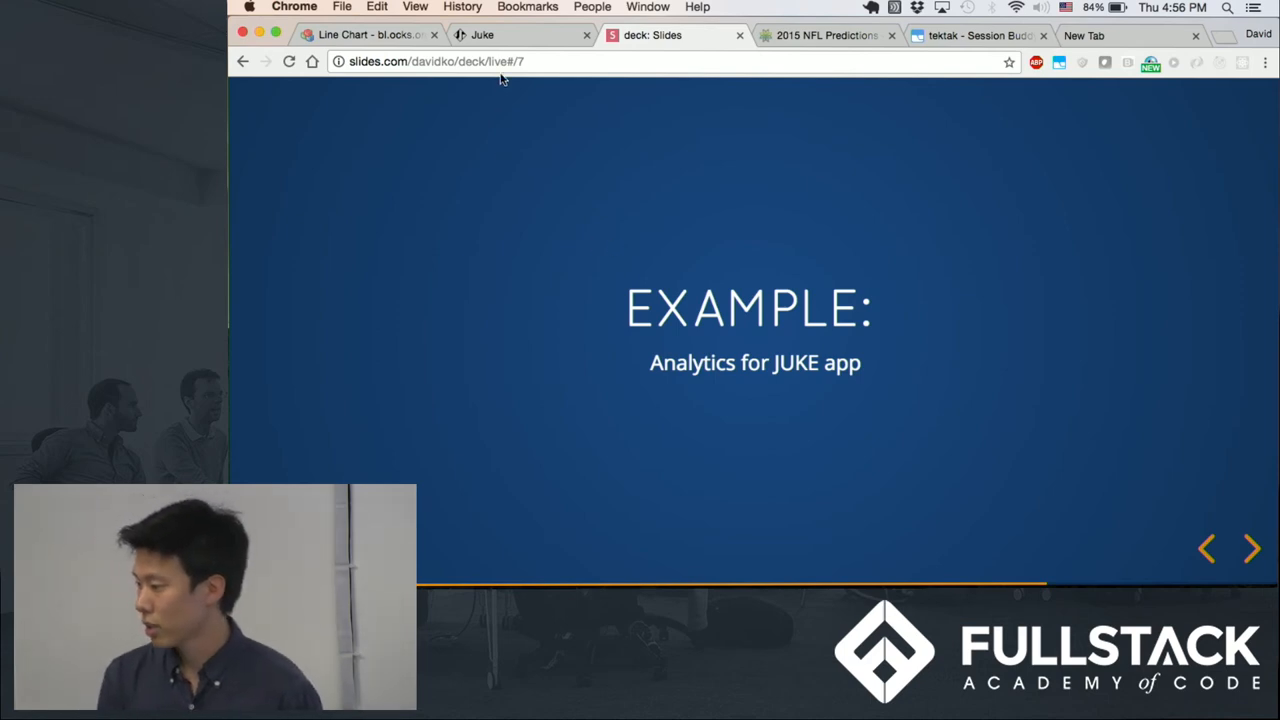
Switch to the Juke app and open its DASHBOARD play-count bar chart.
{"action": "left_click", "coordinate": [520, 35]}
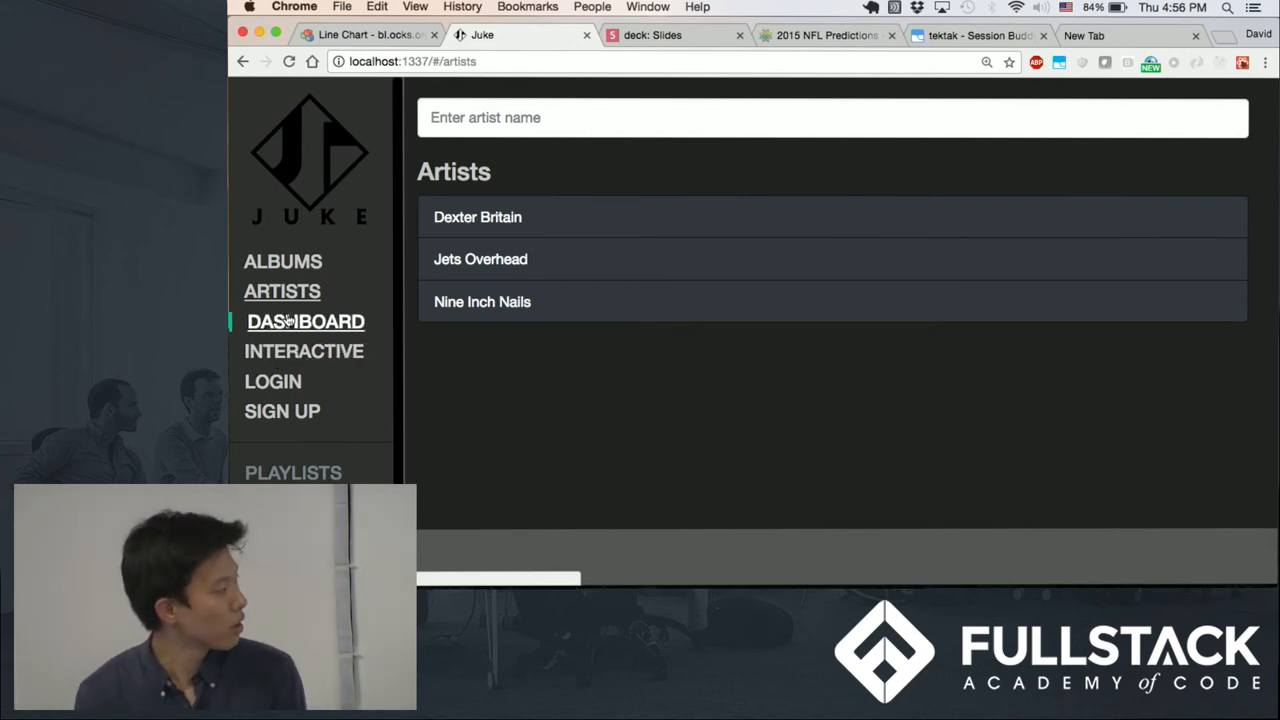
{"action": "left_click", "coordinate": [303, 321]}
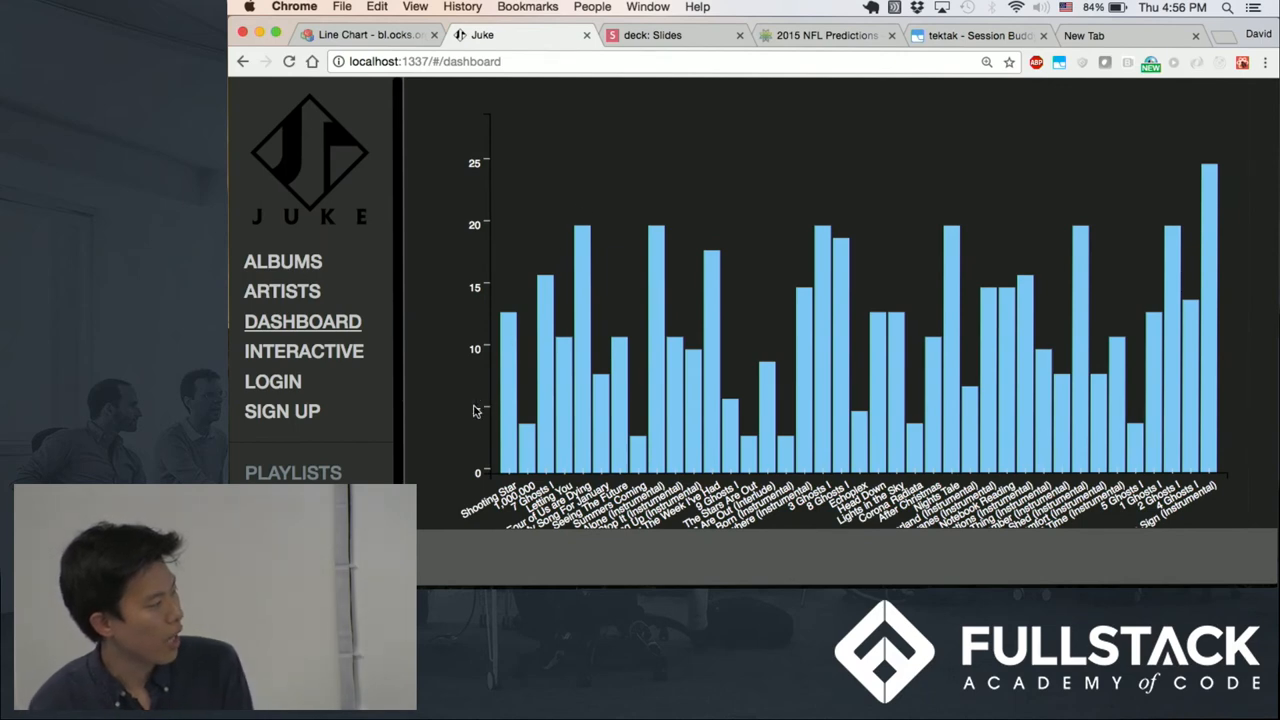
{"action": "mouse_move", "coordinate": [508, 385]}
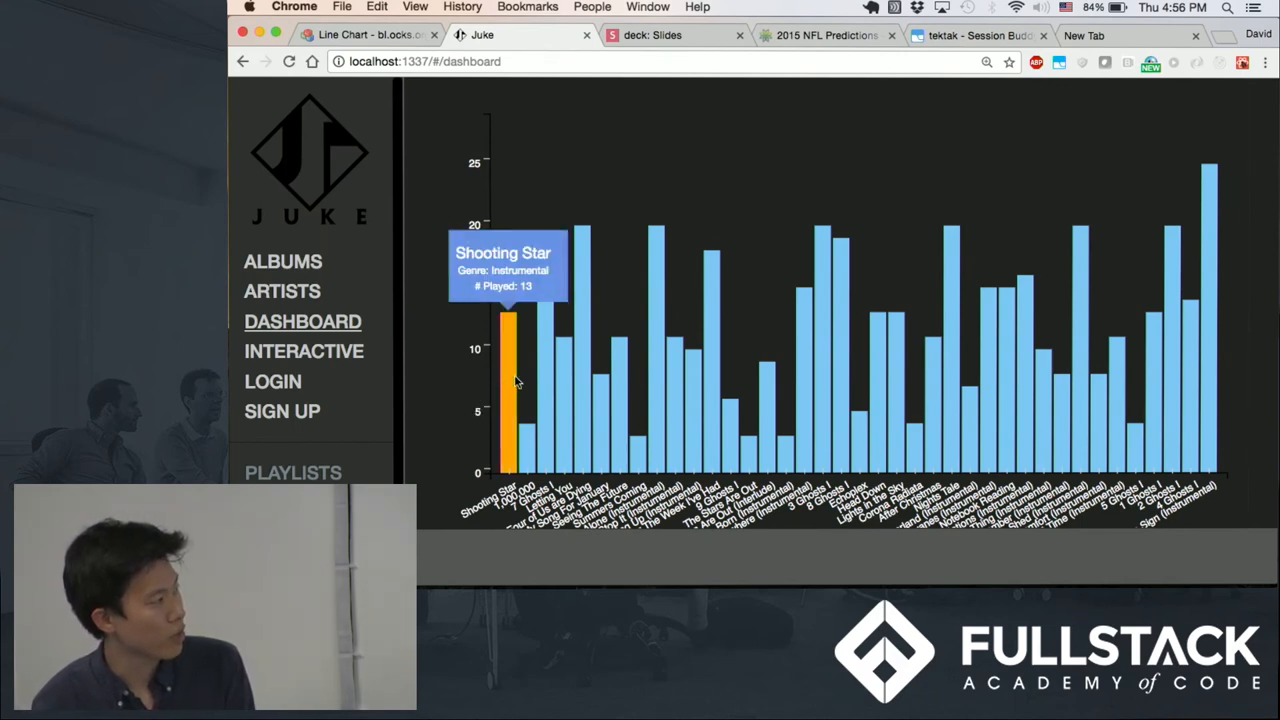
{"action": "mouse_move", "coordinate": [562, 377]}
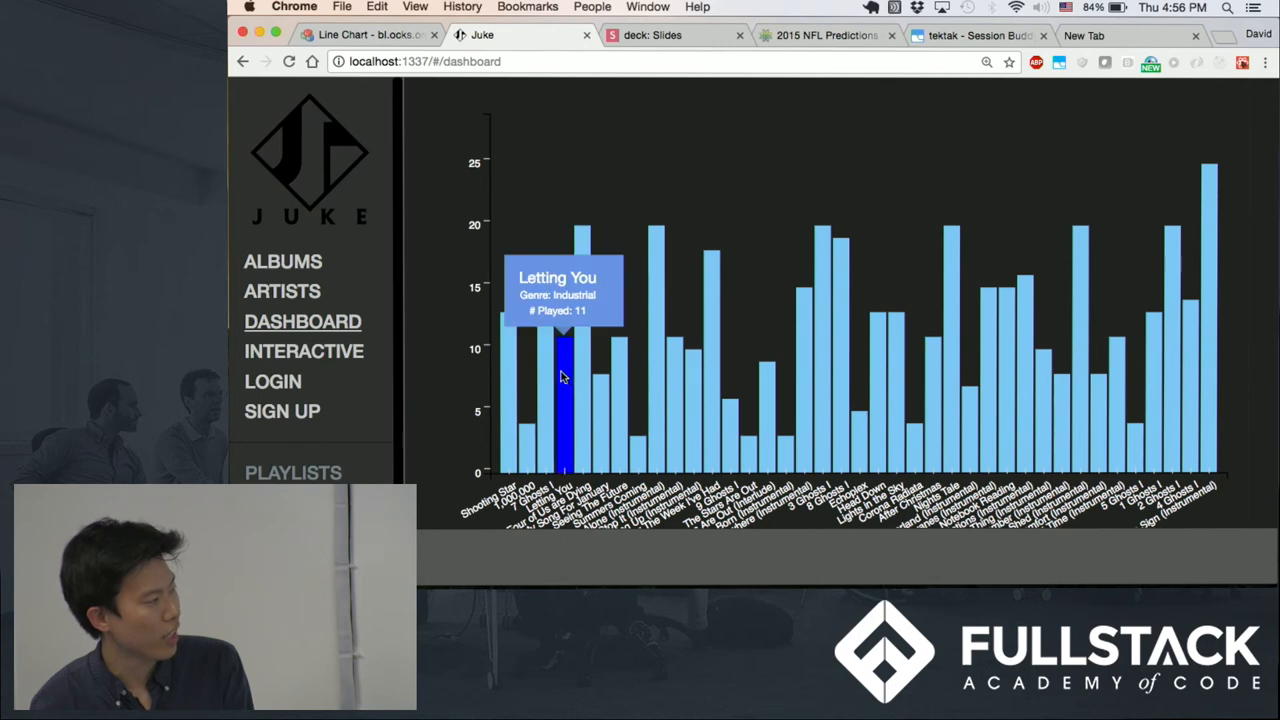
{"action": "mouse_move", "coordinate": [618, 410]}
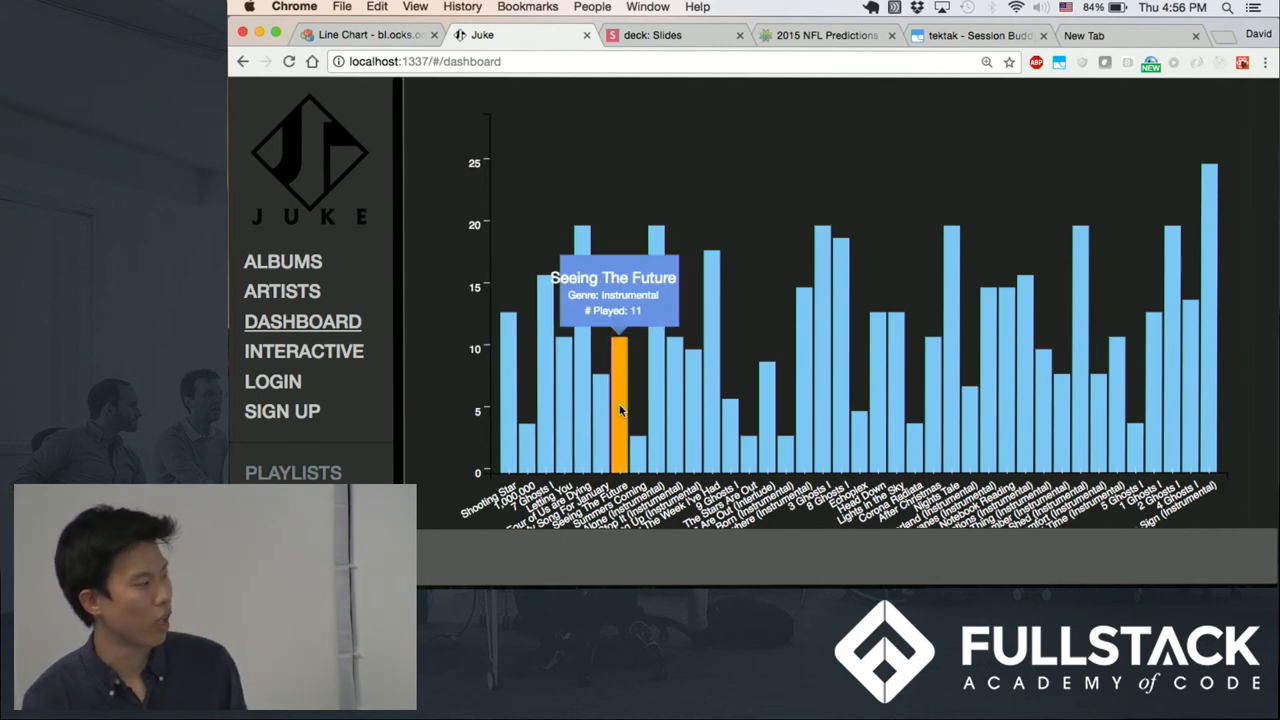
{"action": "mouse_move", "coordinate": [630, 335]}
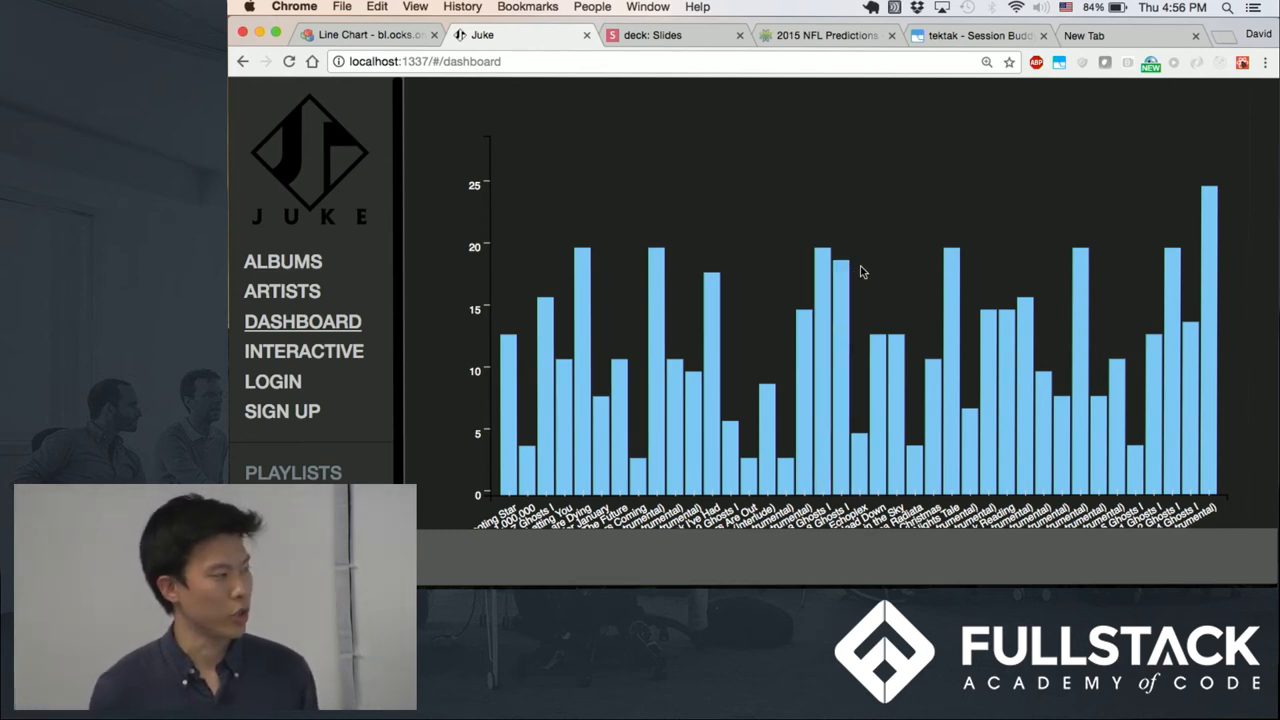
{"action": "mouse_move", "coordinate": [890, 256]}
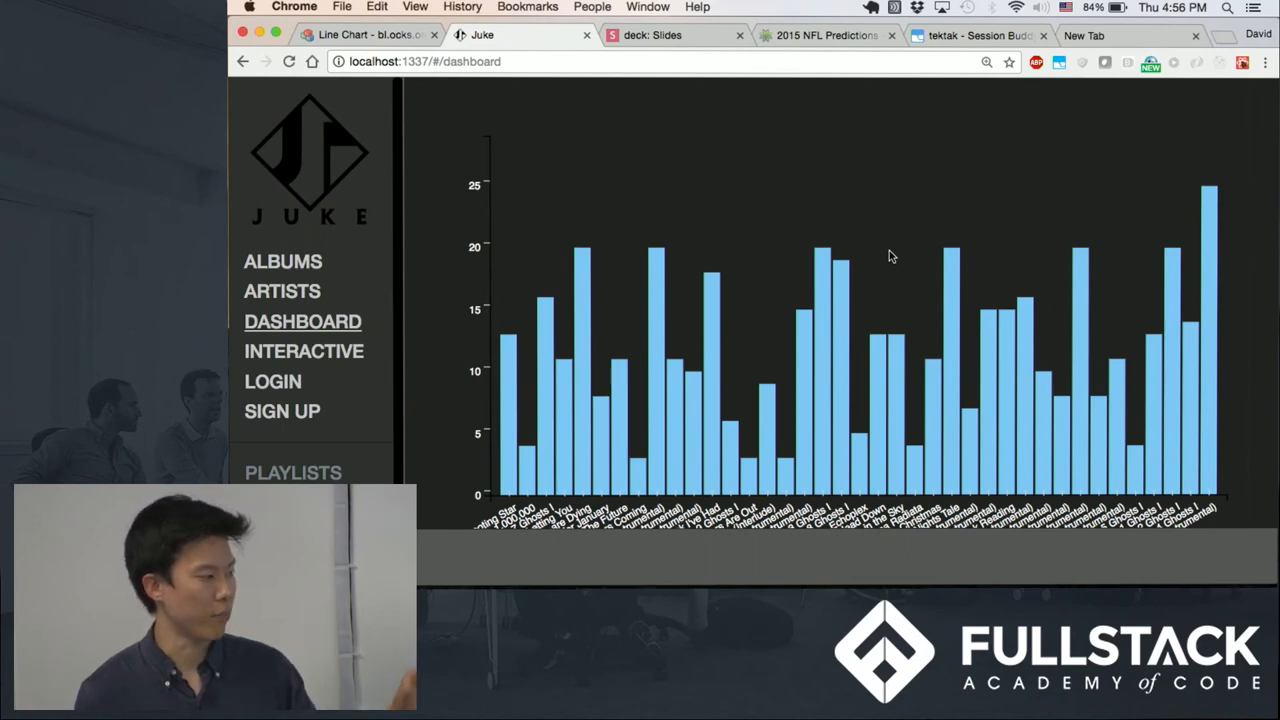
{"action": "mouse_move", "coordinate": [775, 226]}
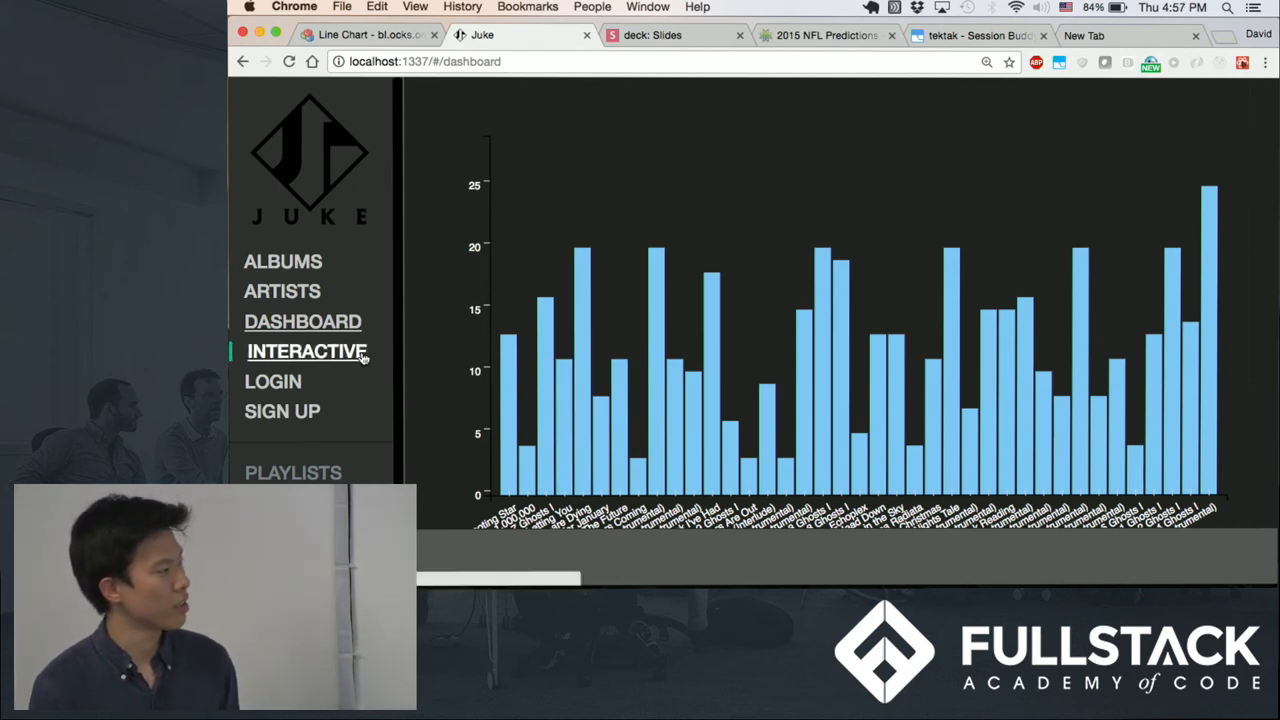
Open Juke's INTERACTIVE genre view with its timeline slider at 00:00.
{"action": "left_click", "coordinate": [307, 351]}
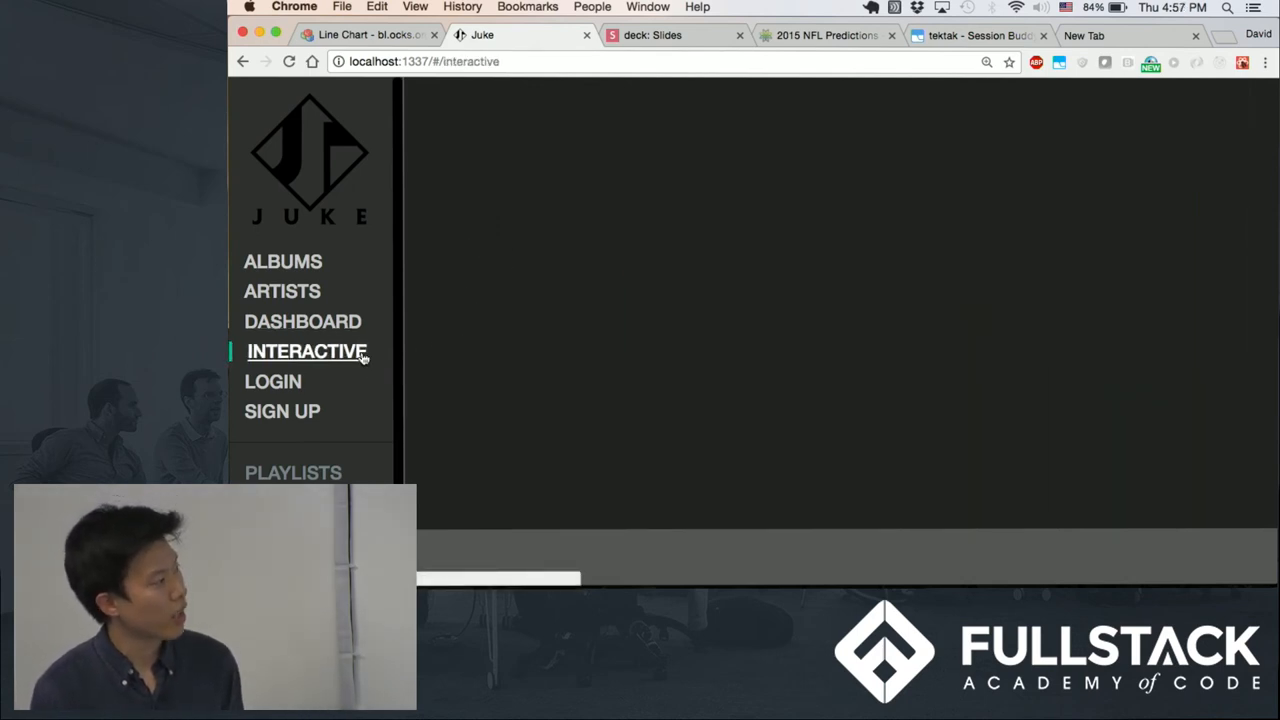
{"action": "left_click", "coordinate": [307, 351]}
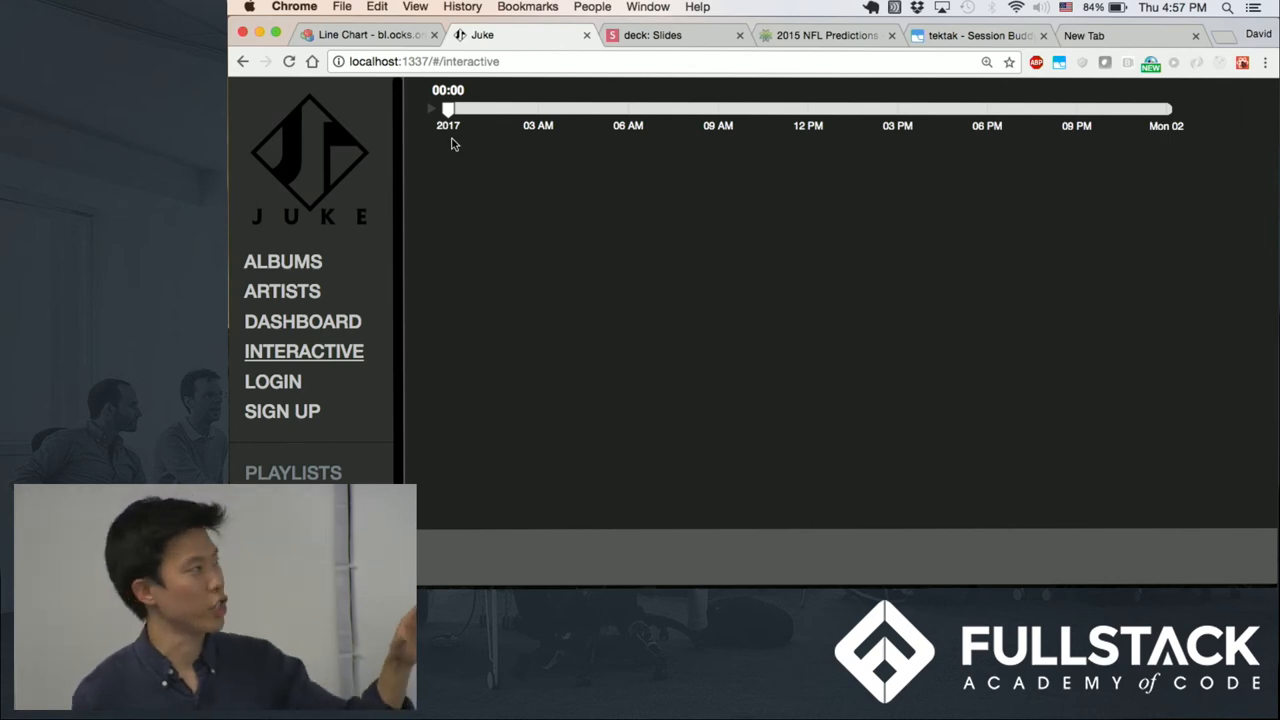
{"action": "mouse_move", "coordinate": [430, 114]}
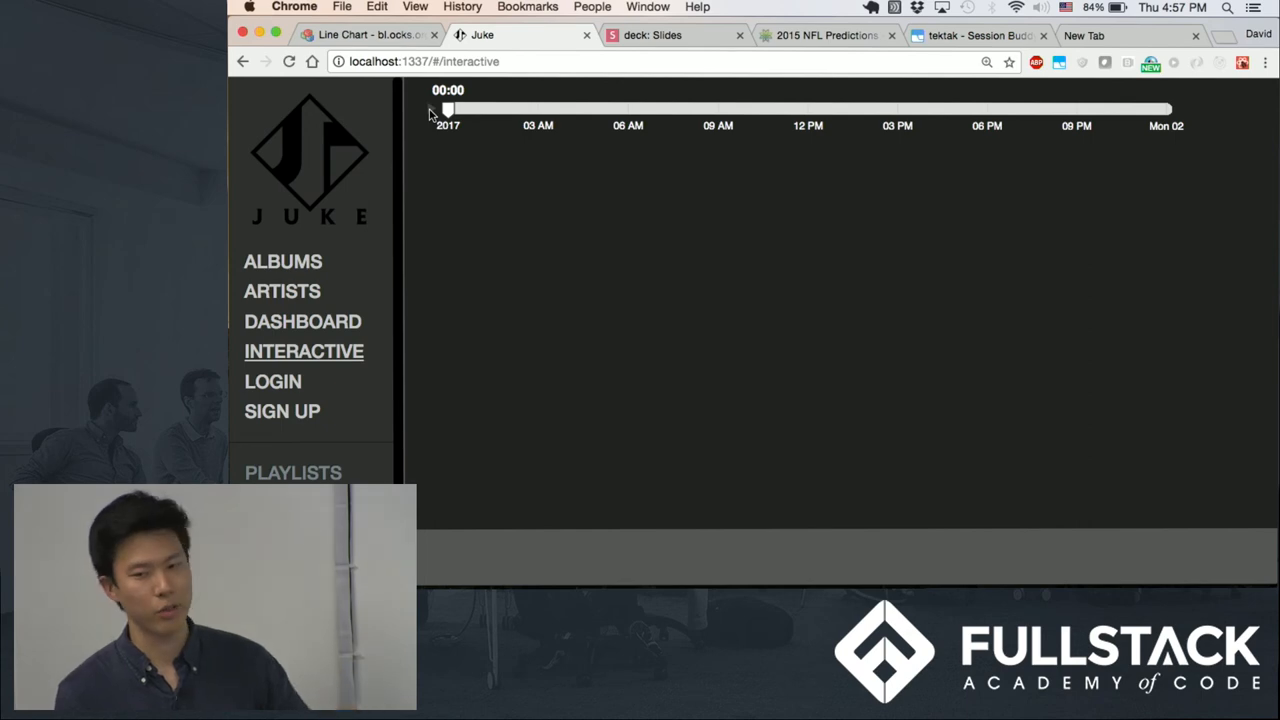
Drag the timeline slider from early morning past 12 PM and 6 PM to end of day.
{"action": "left_click_drag", "start_coordinate": [447, 108], "coordinate": [485, 103]}
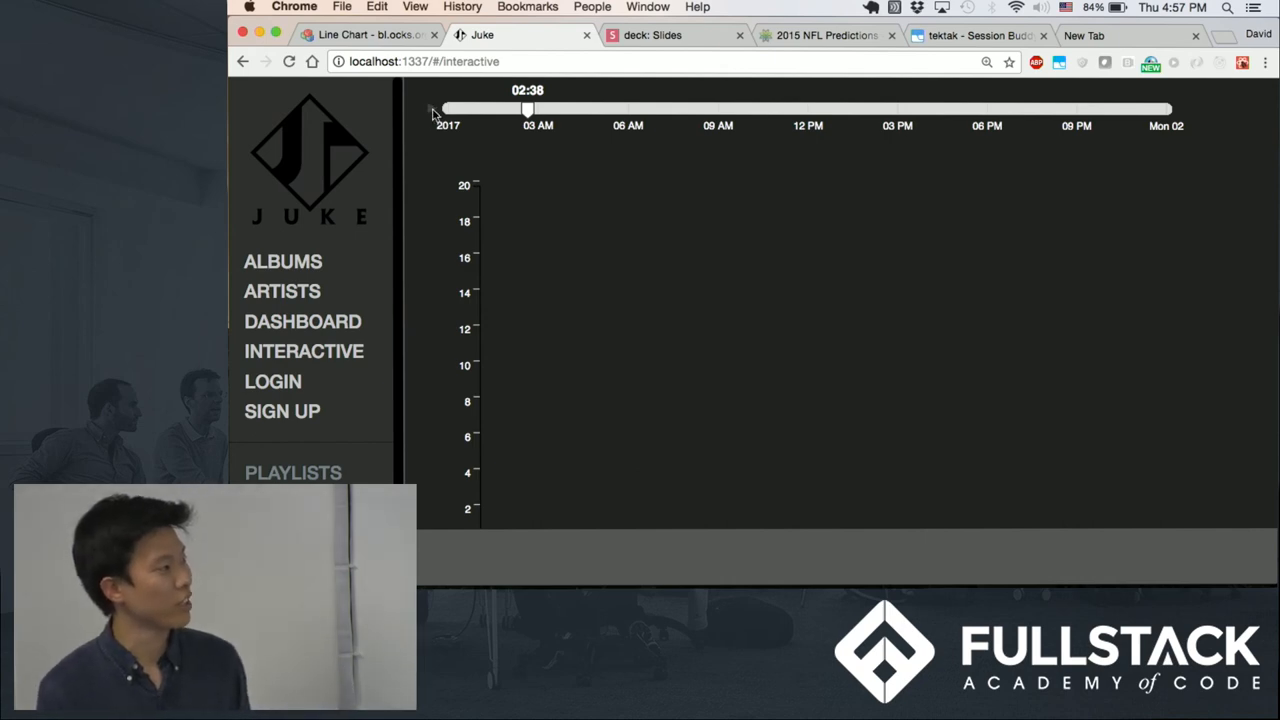
{"action": "scroll", "scroll_direction": "down", "scroll_amount": 3}
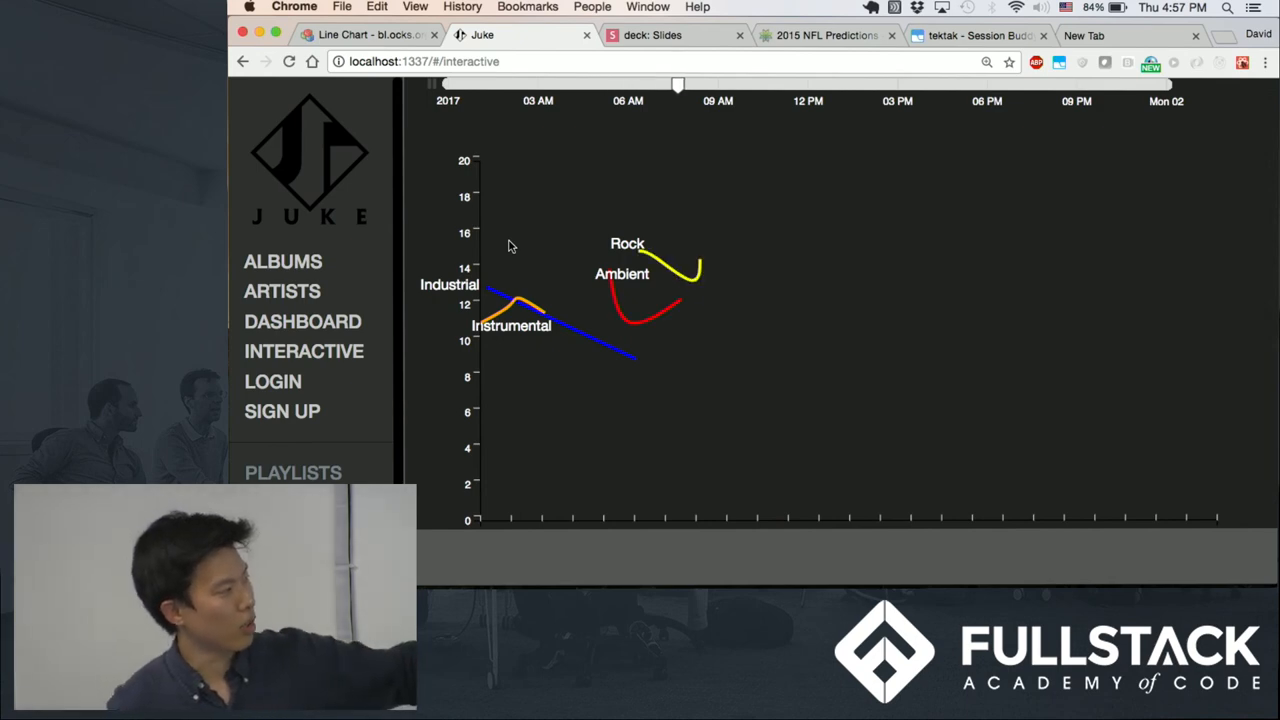
{"action": "left_click_drag", "start_coordinate": [678, 84], "coordinate": [728, 84]}
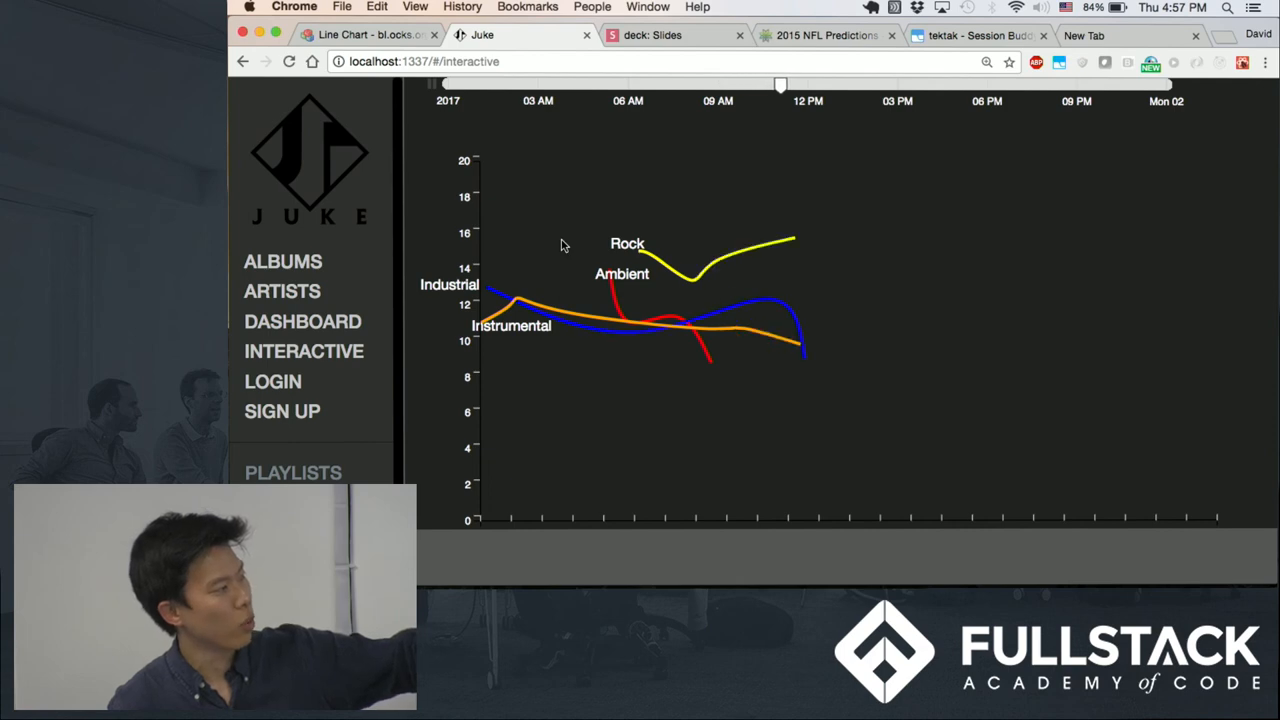
{"action": "left_click_drag", "start_coordinate": [780, 85], "coordinate": [830, 85]}
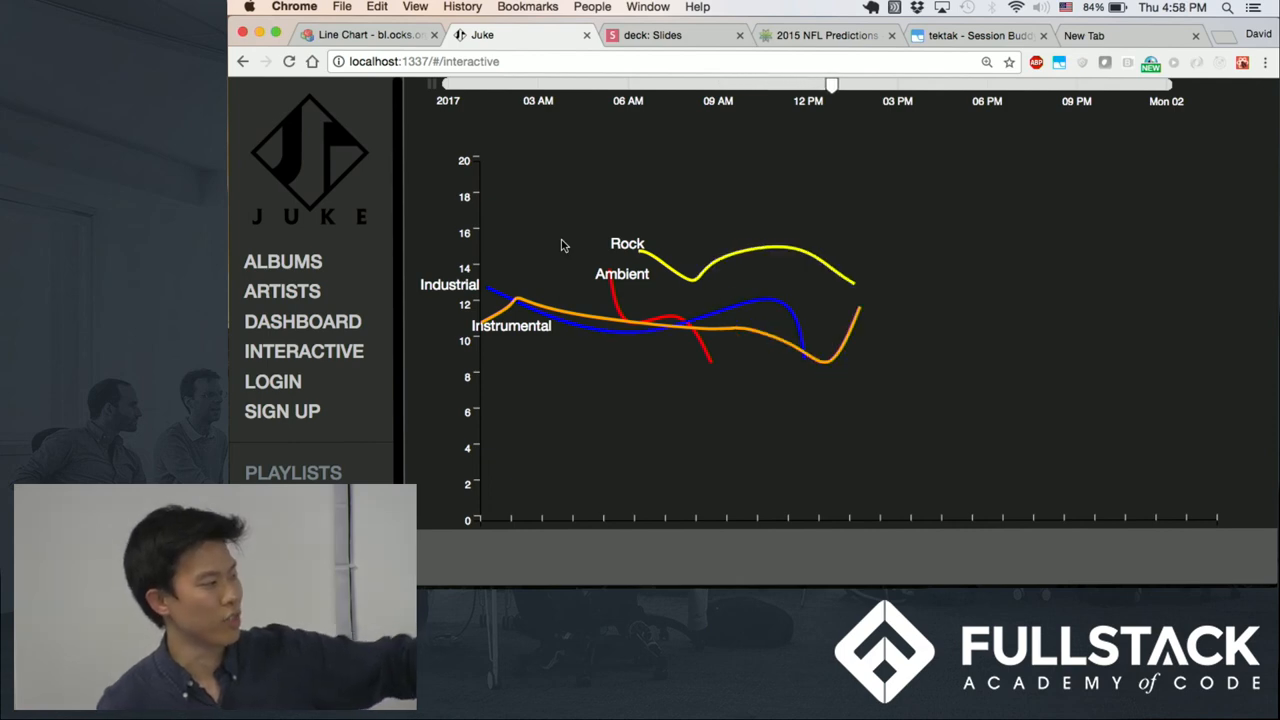
{"action": "left_click_drag", "start_coordinate": [832, 85], "coordinate": [883, 85]}
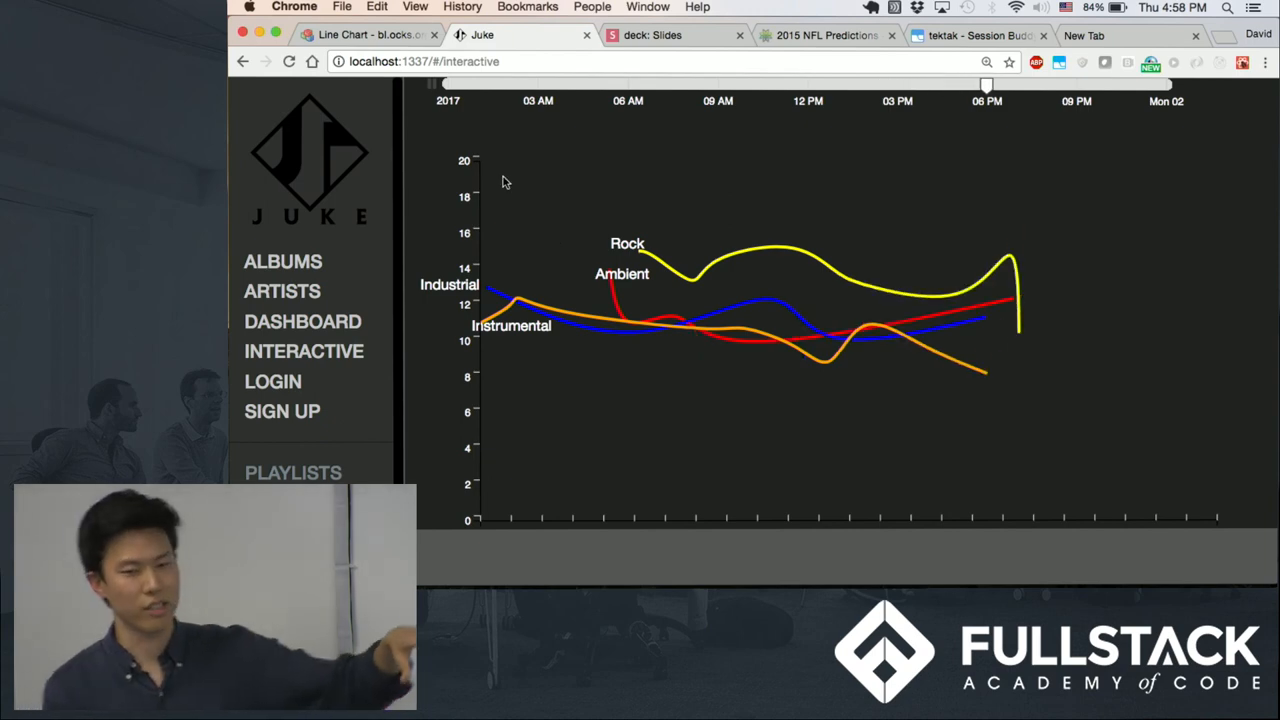
{"action": "left_click_drag", "start_coordinate": [987, 85], "coordinate": [1037, 85]}
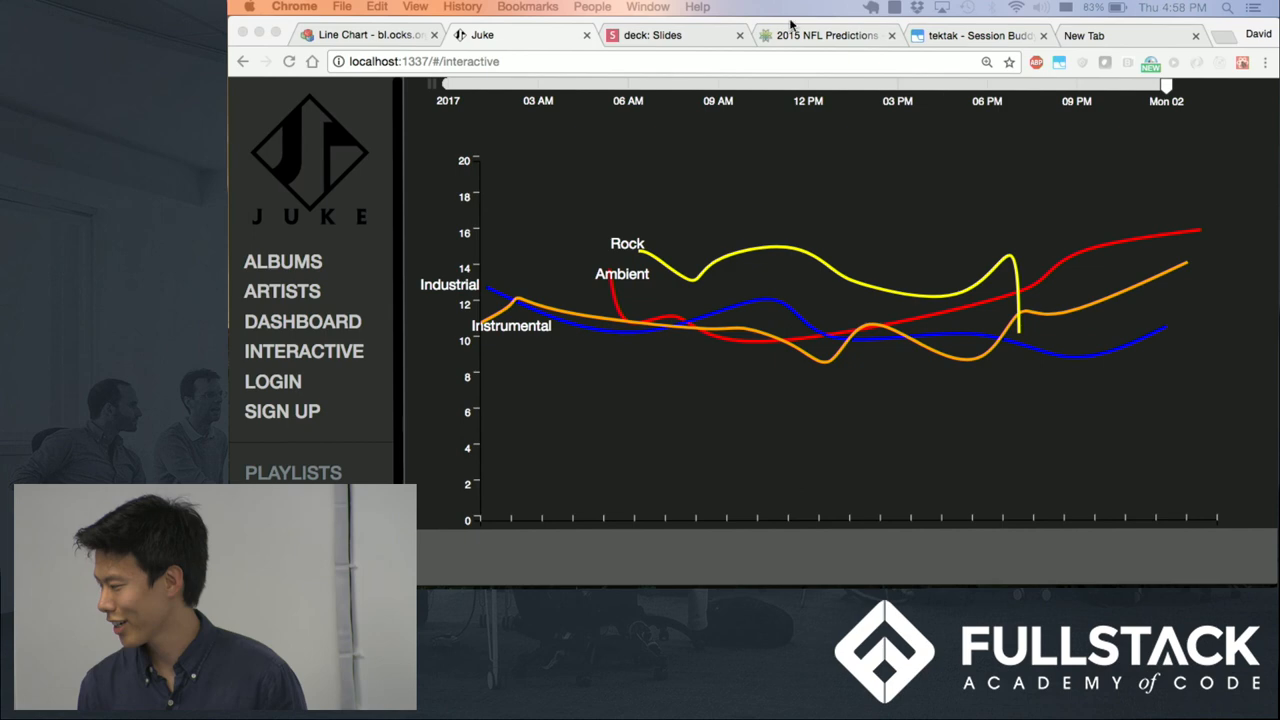
Return to the talk deck and advance from the STRUCTURE slide to the THANK YOU! slide.
{"action": "left_click", "coordinate": [652, 35]}
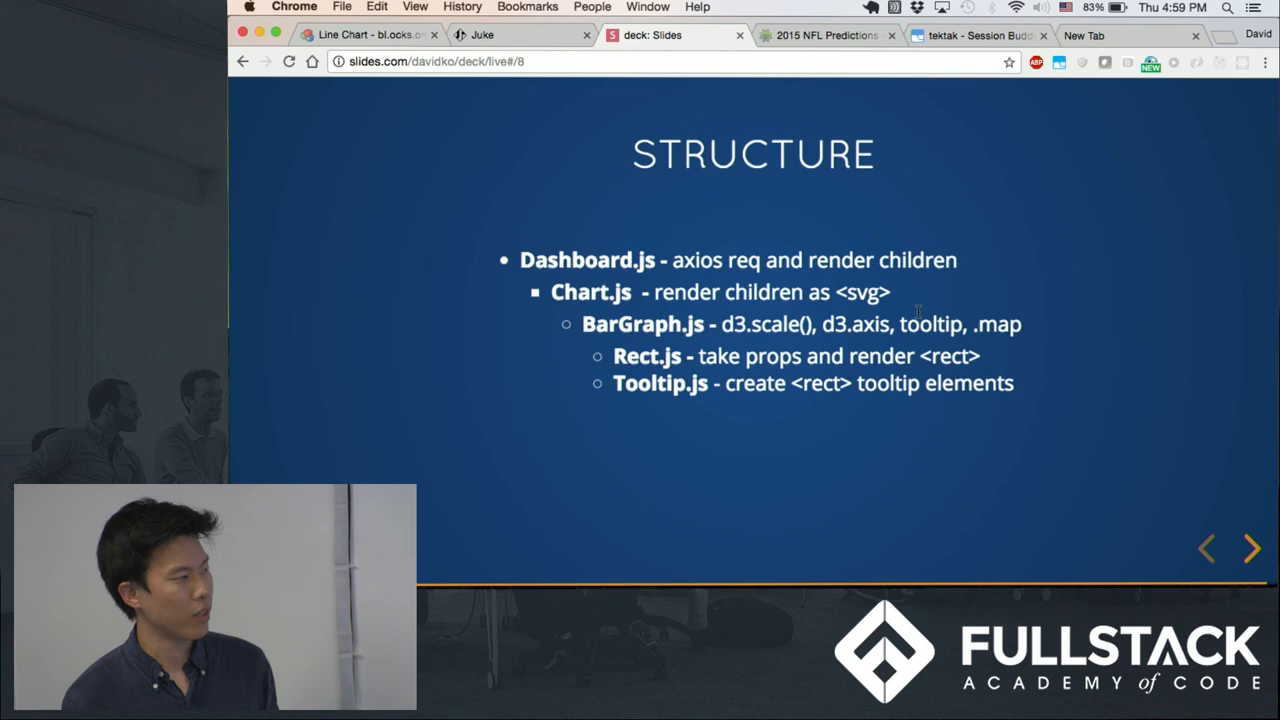
{"action": "mouse_move", "coordinate": [870, 345]}
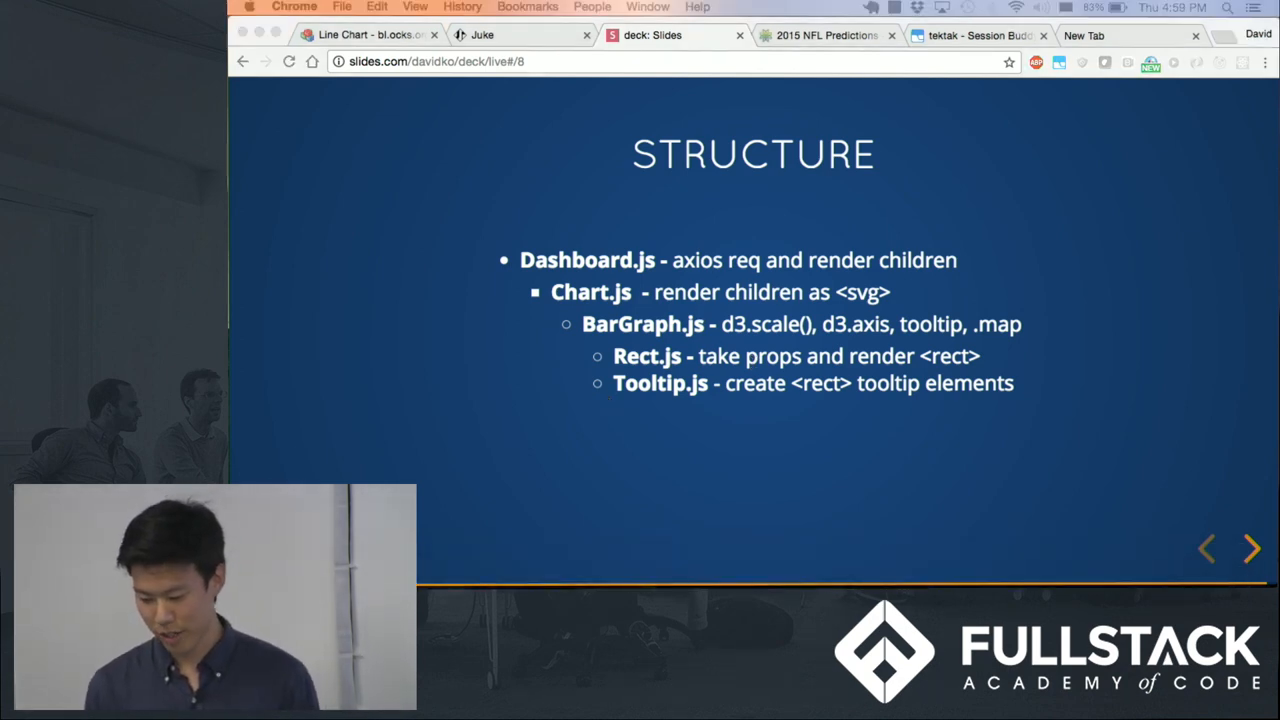
{"action": "left_click", "coordinate": [1252, 548]}
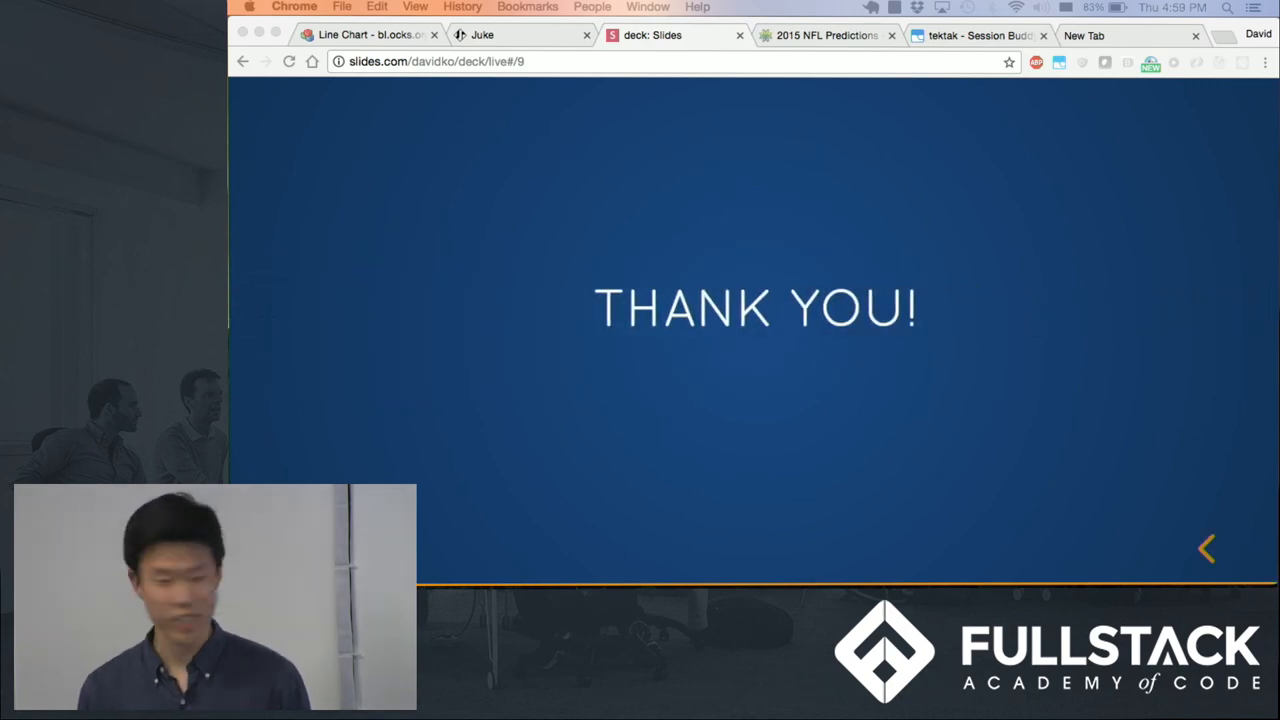